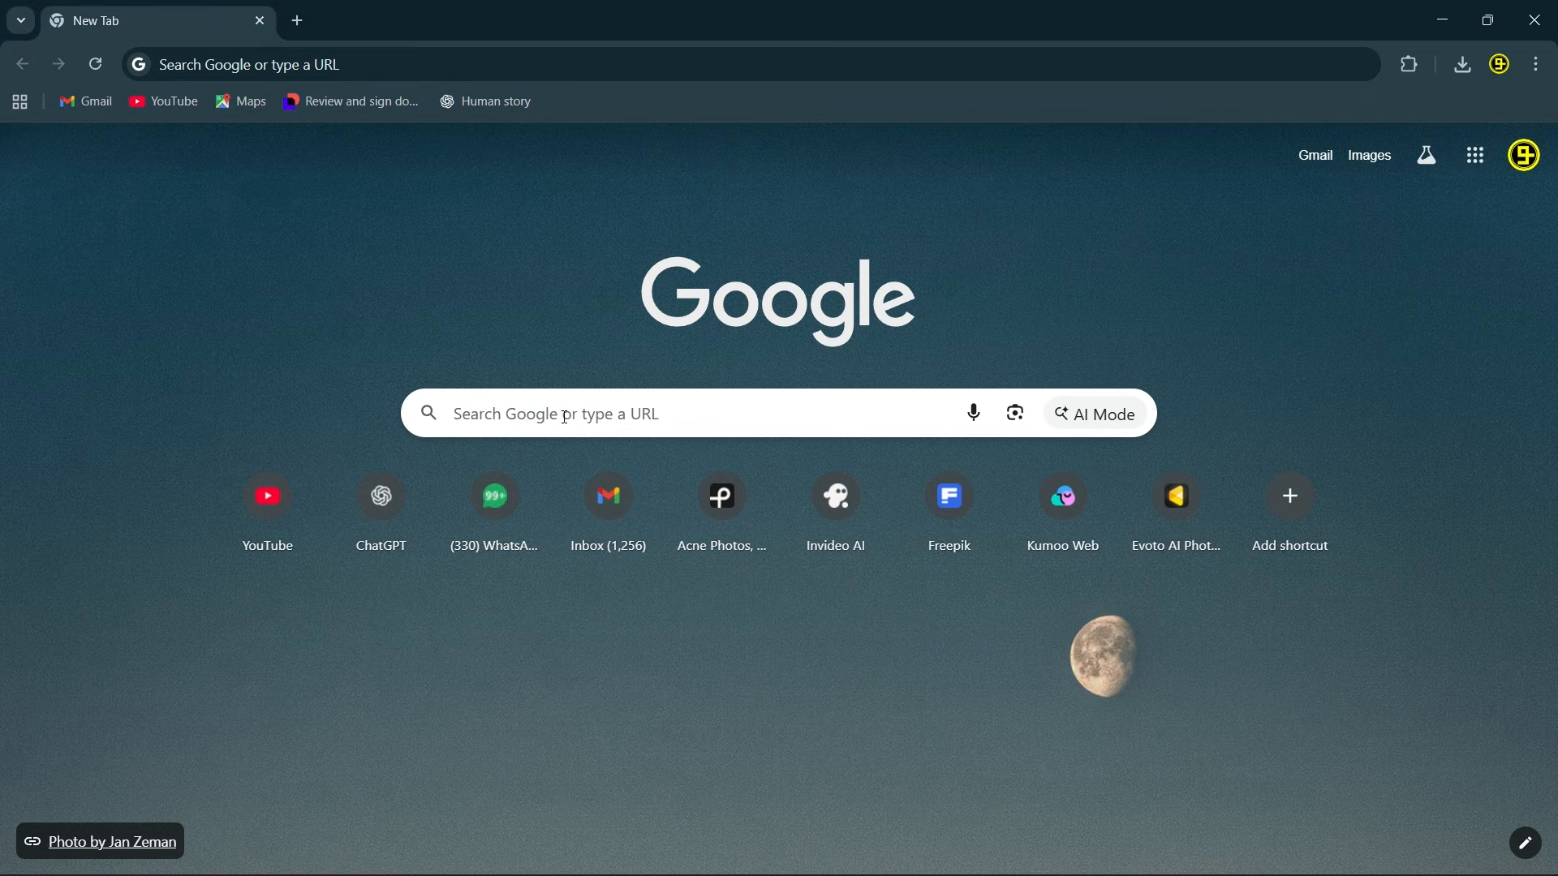
- Search 'media', reach Media.io's AI Image Upscaler page and start an online image upload
text(media.io/index-a.html)
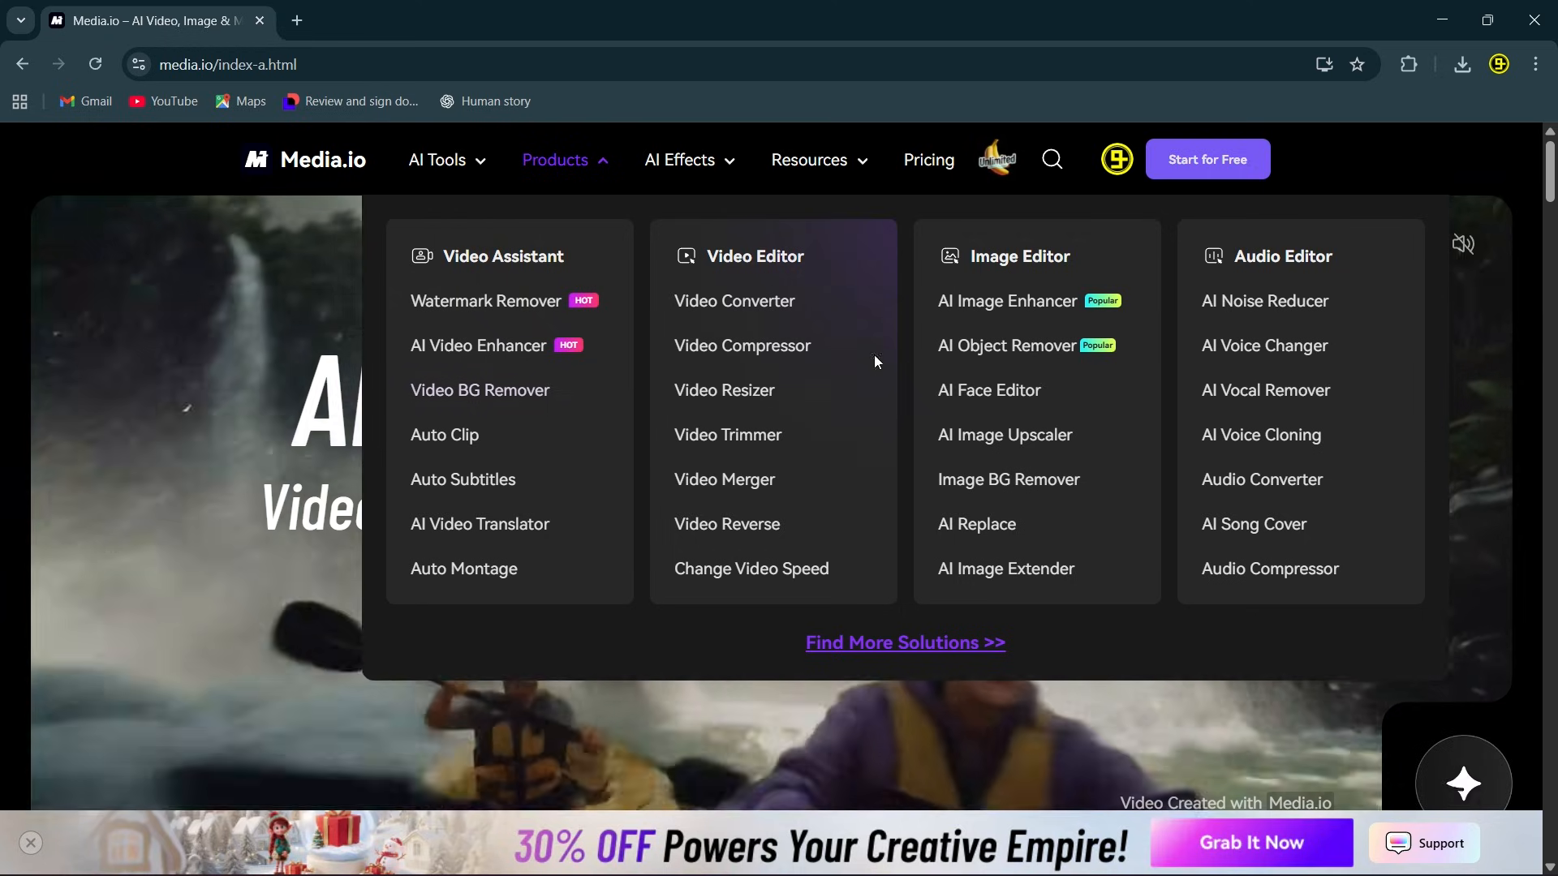
click(1004, 435)
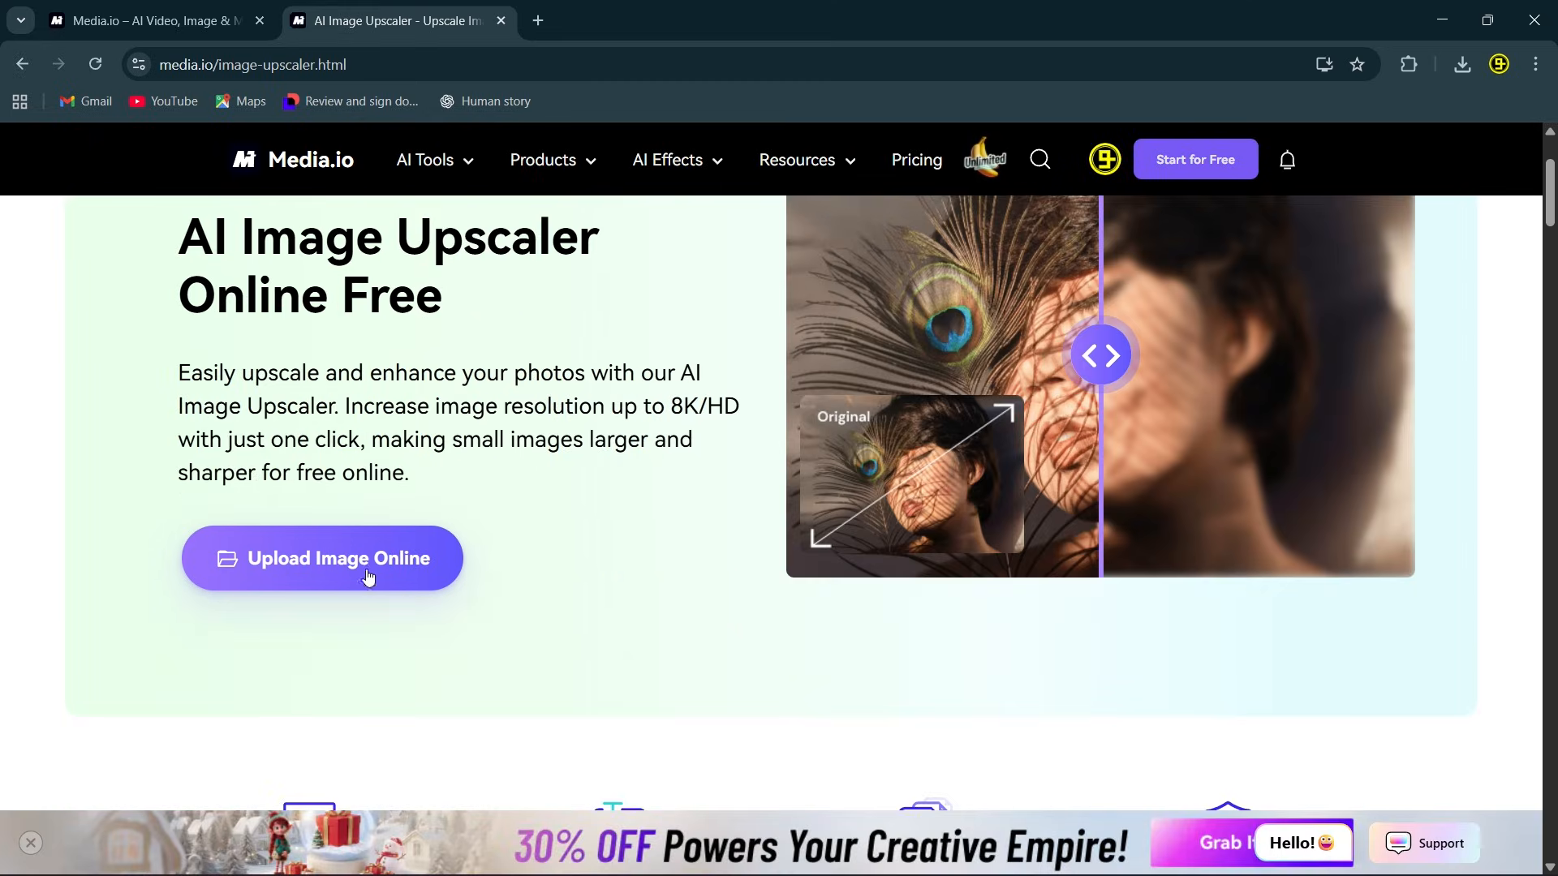
click(322, 557)
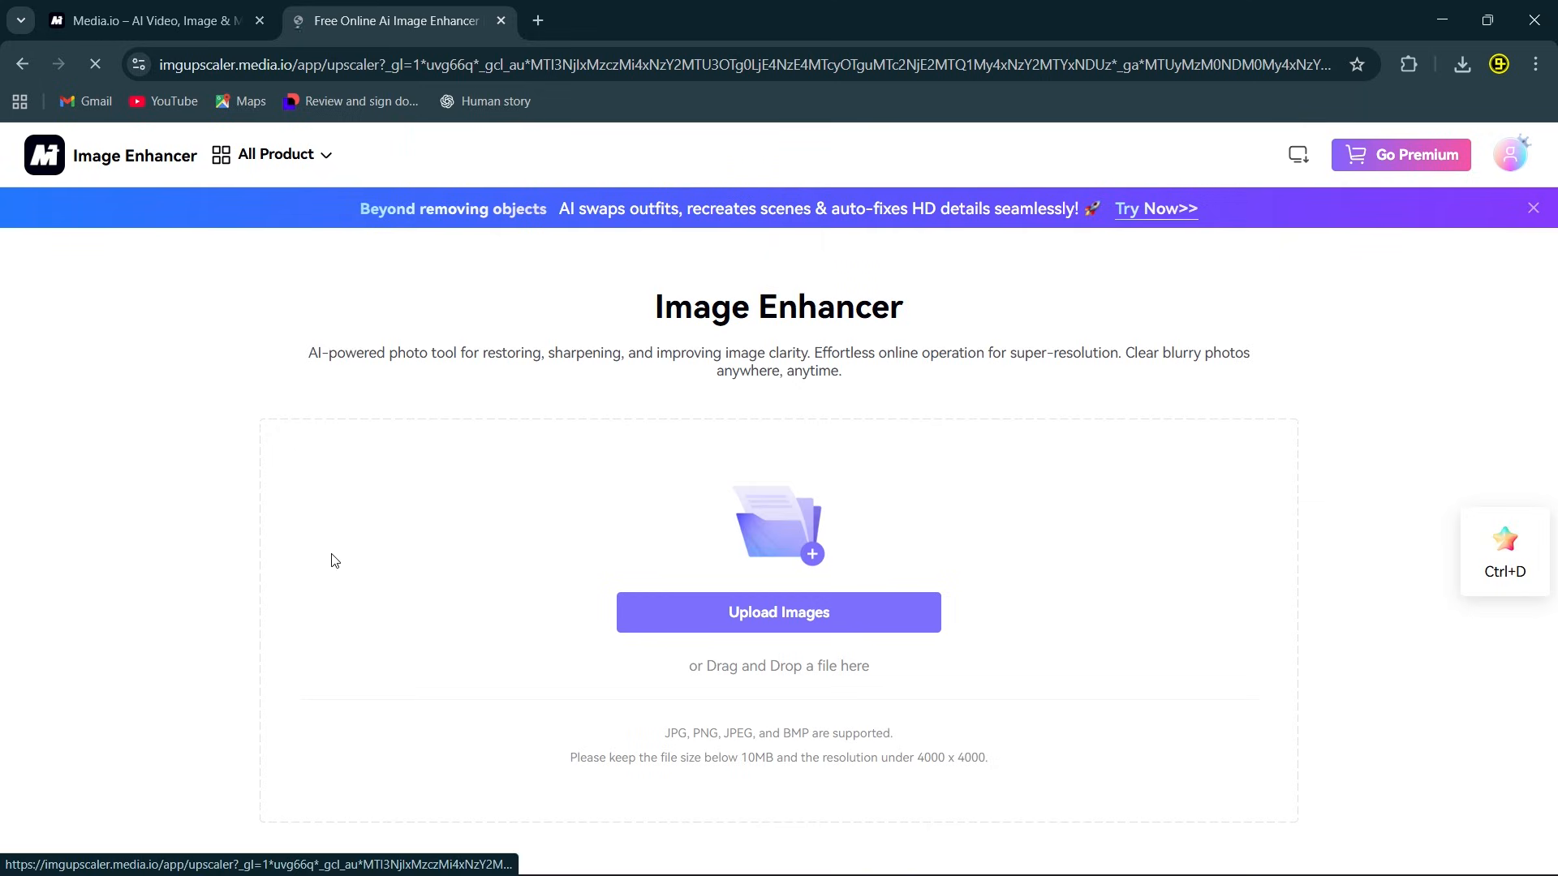
- Upload the blurry portrait photo '3' (512 × 768 px) into the enhancer
click(778, 612)
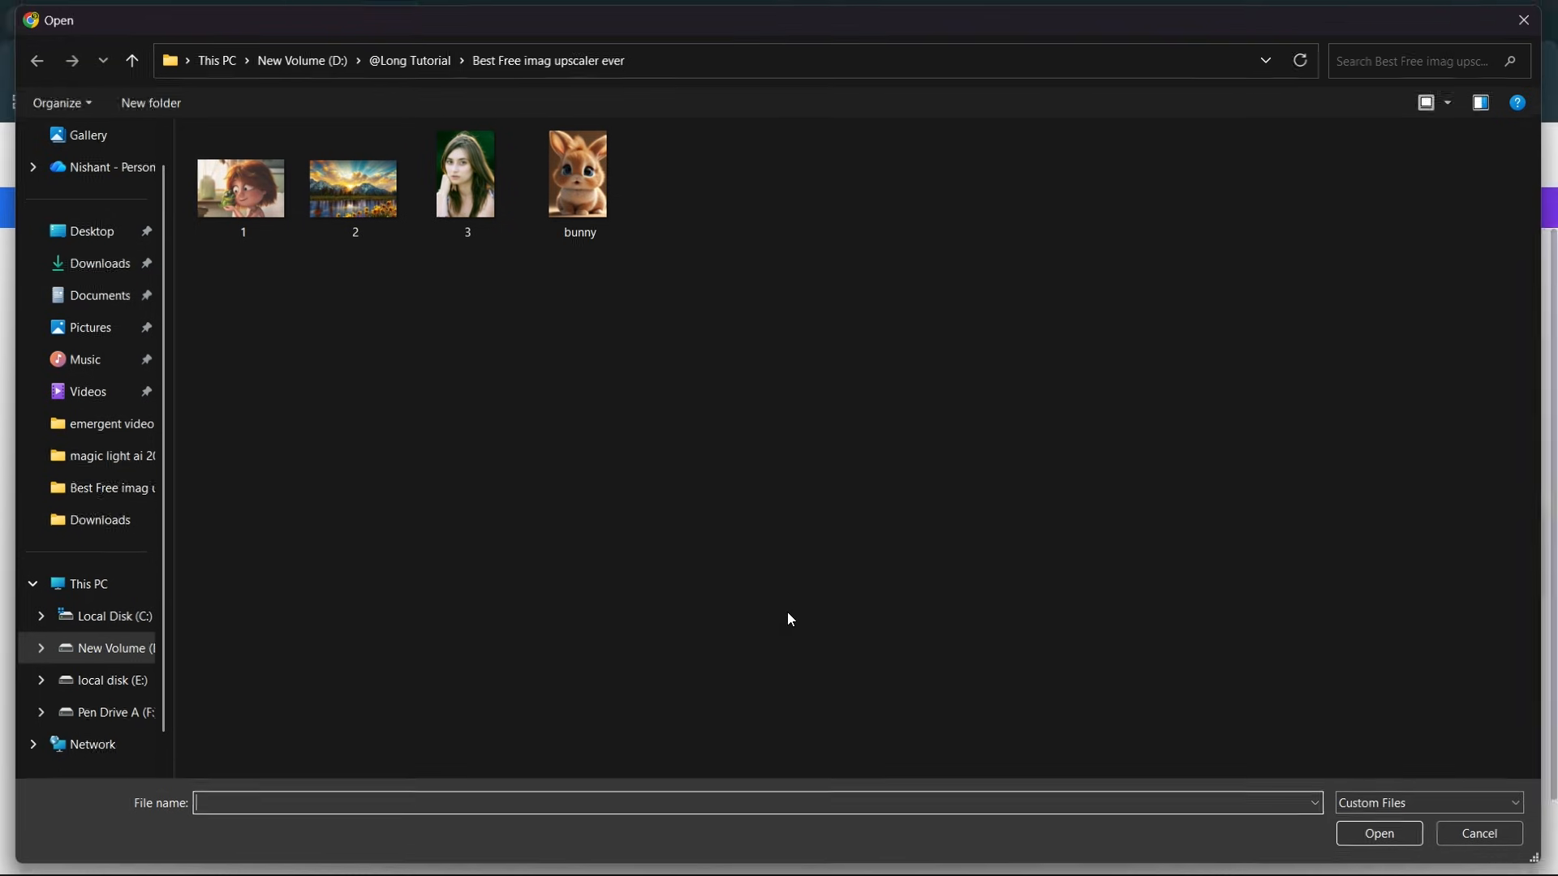
click(464, 173)
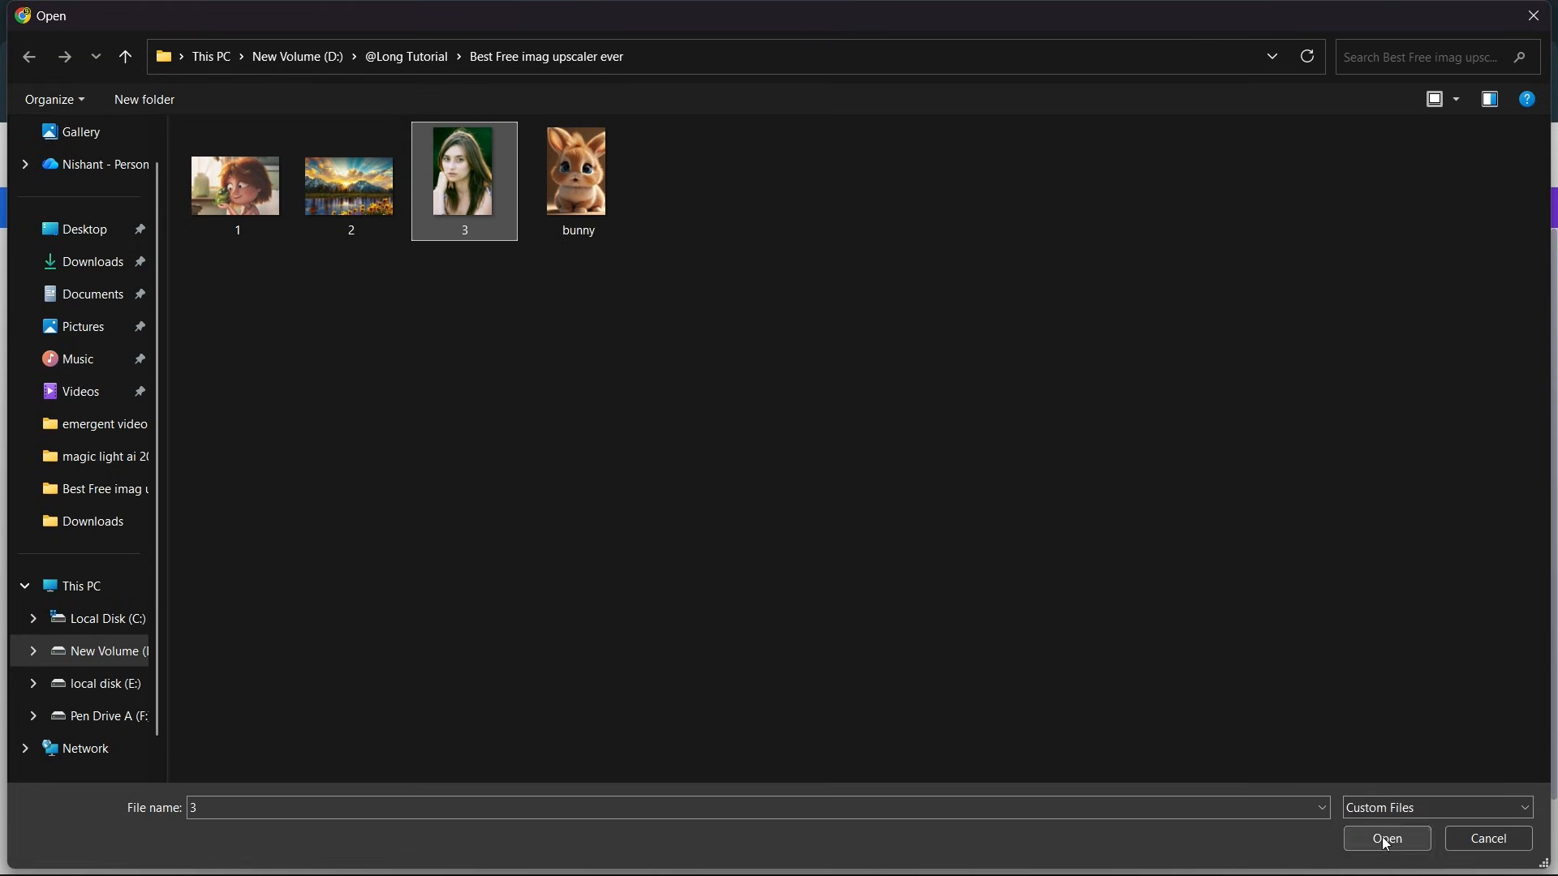
click(1384, 838)
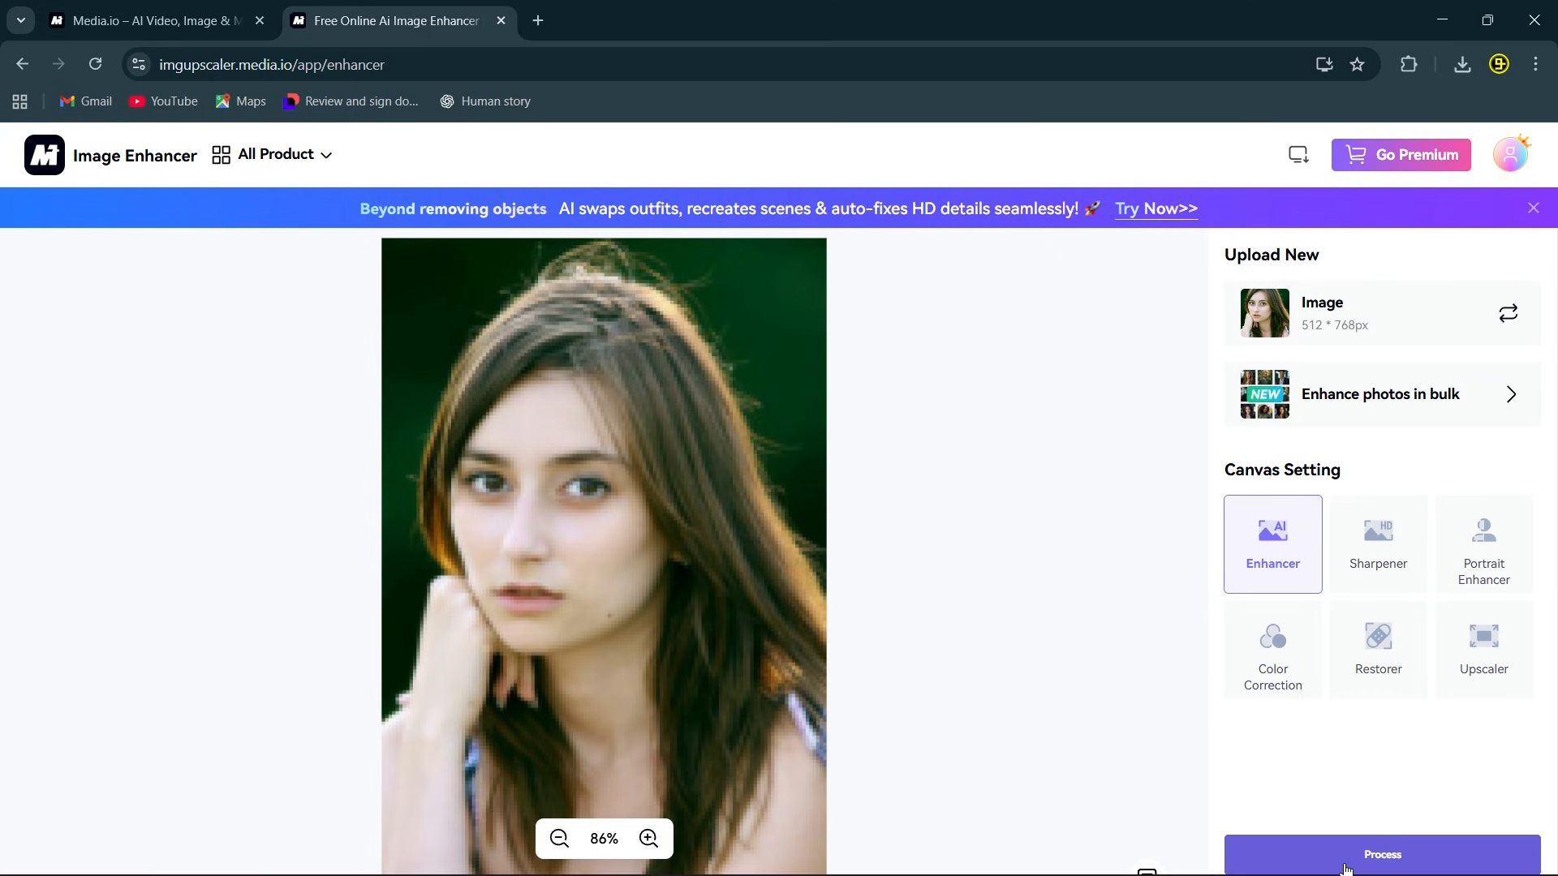
- Process the portrait and zoom into facial detail, comparing enhanced variants against the original
click(1381, 855)
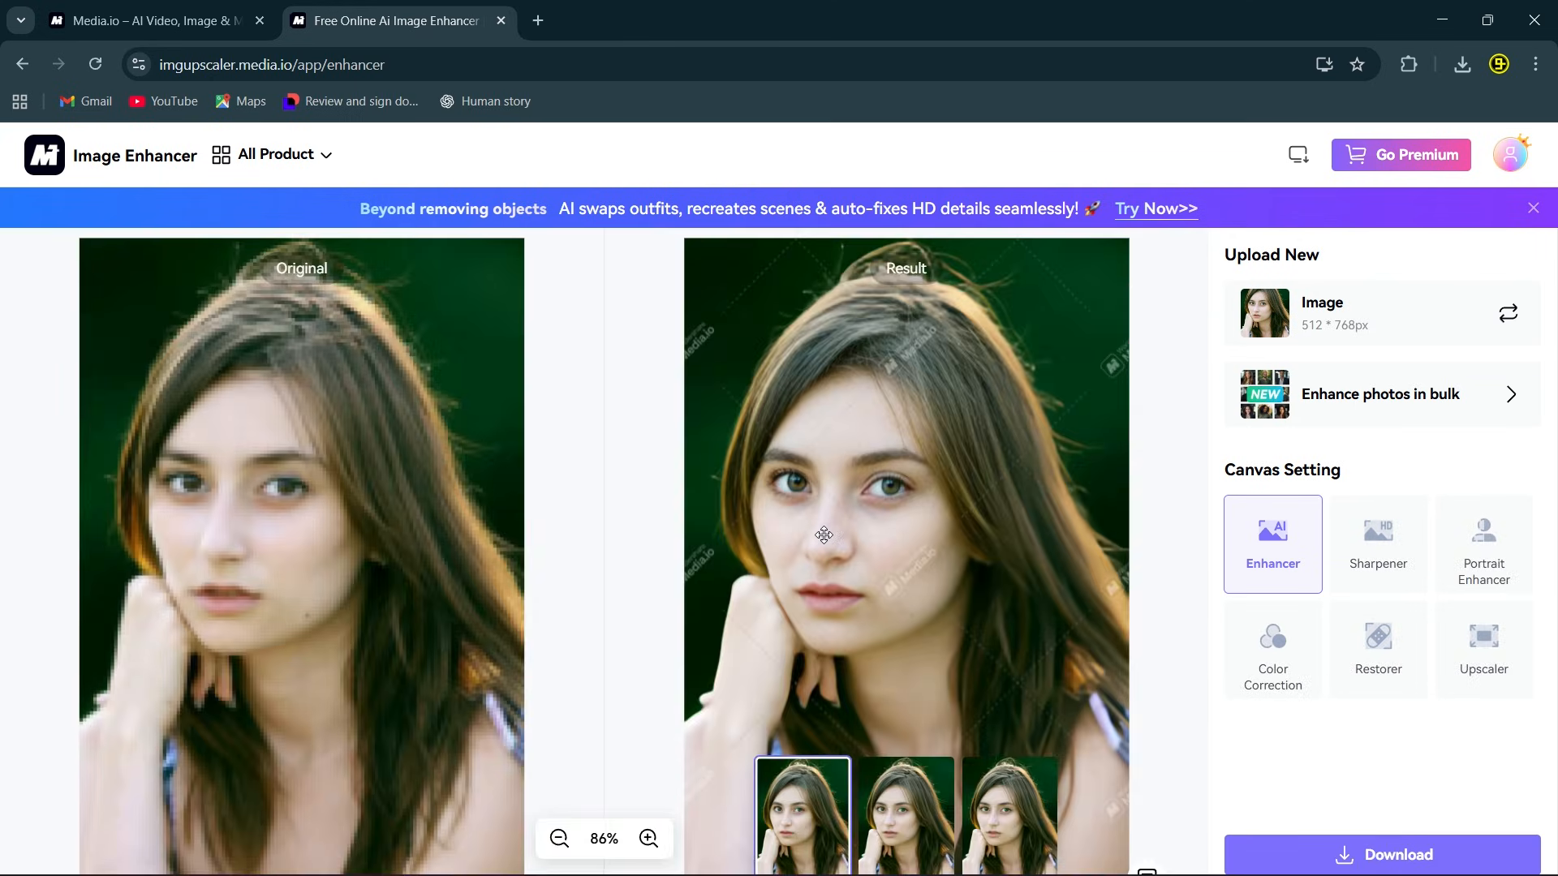
click(648, 837)
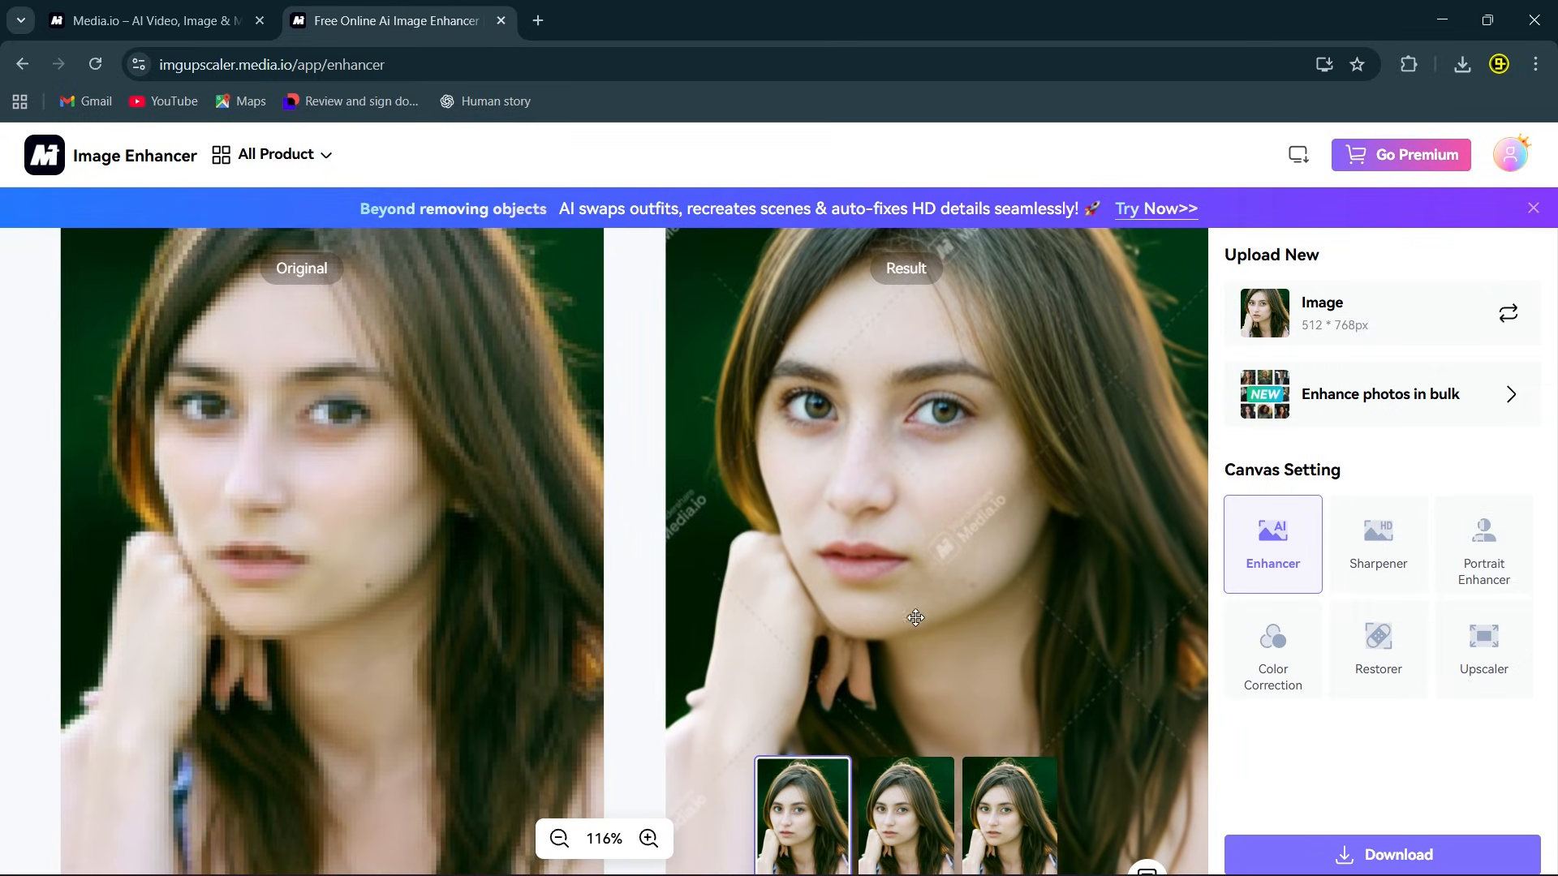
click(1008, 814)
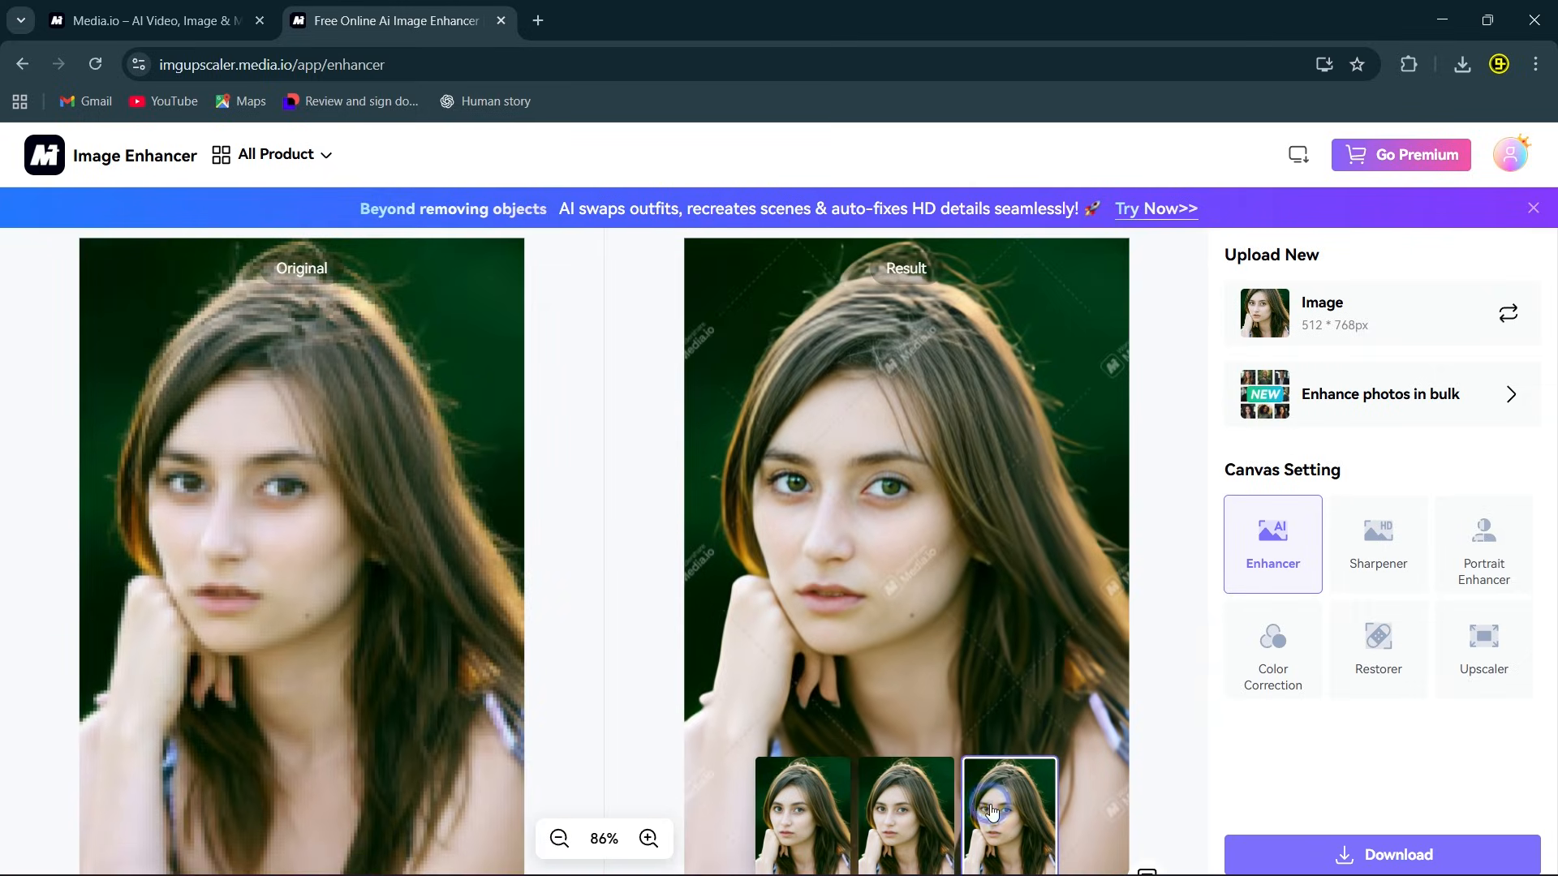
click(647, 839)
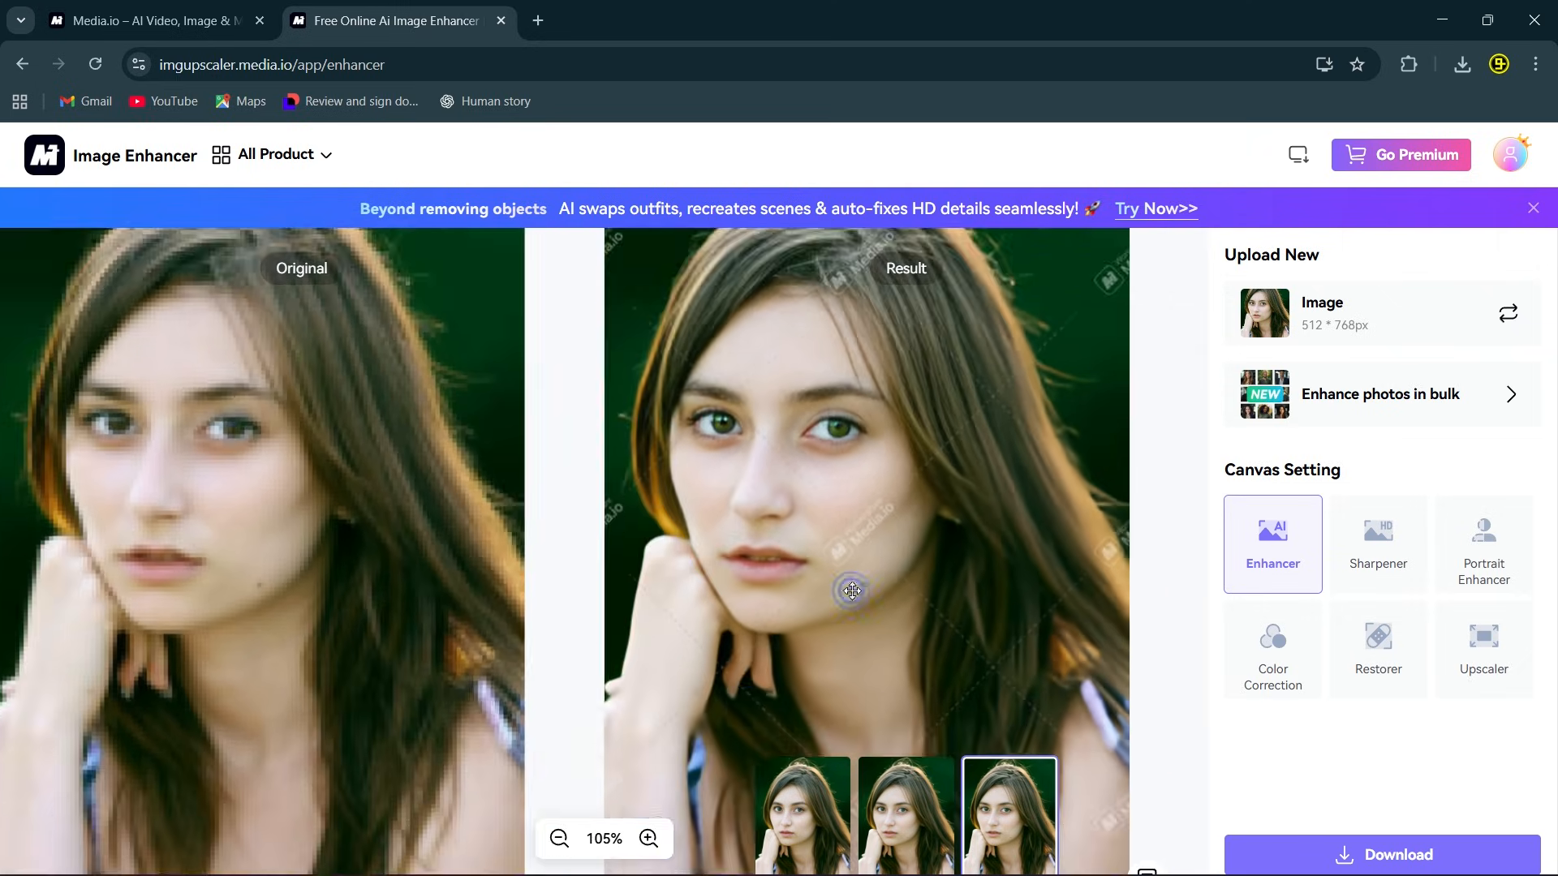
click(1381, 855)
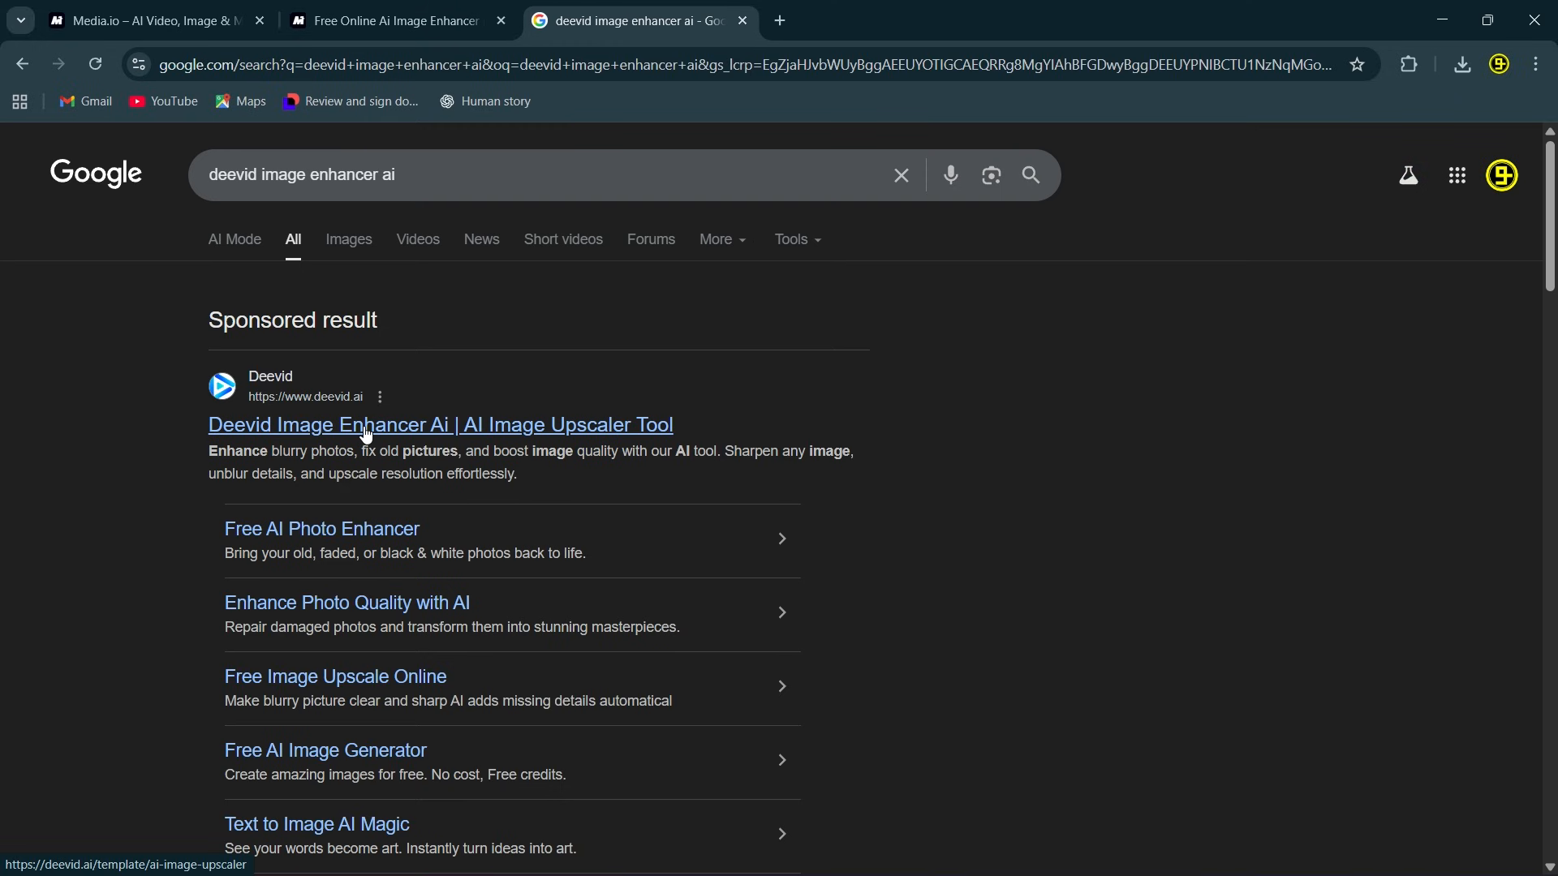
- Open DeeVid's Image Upscaler from the search results and upload landscape photo '2'
click(440, 423)
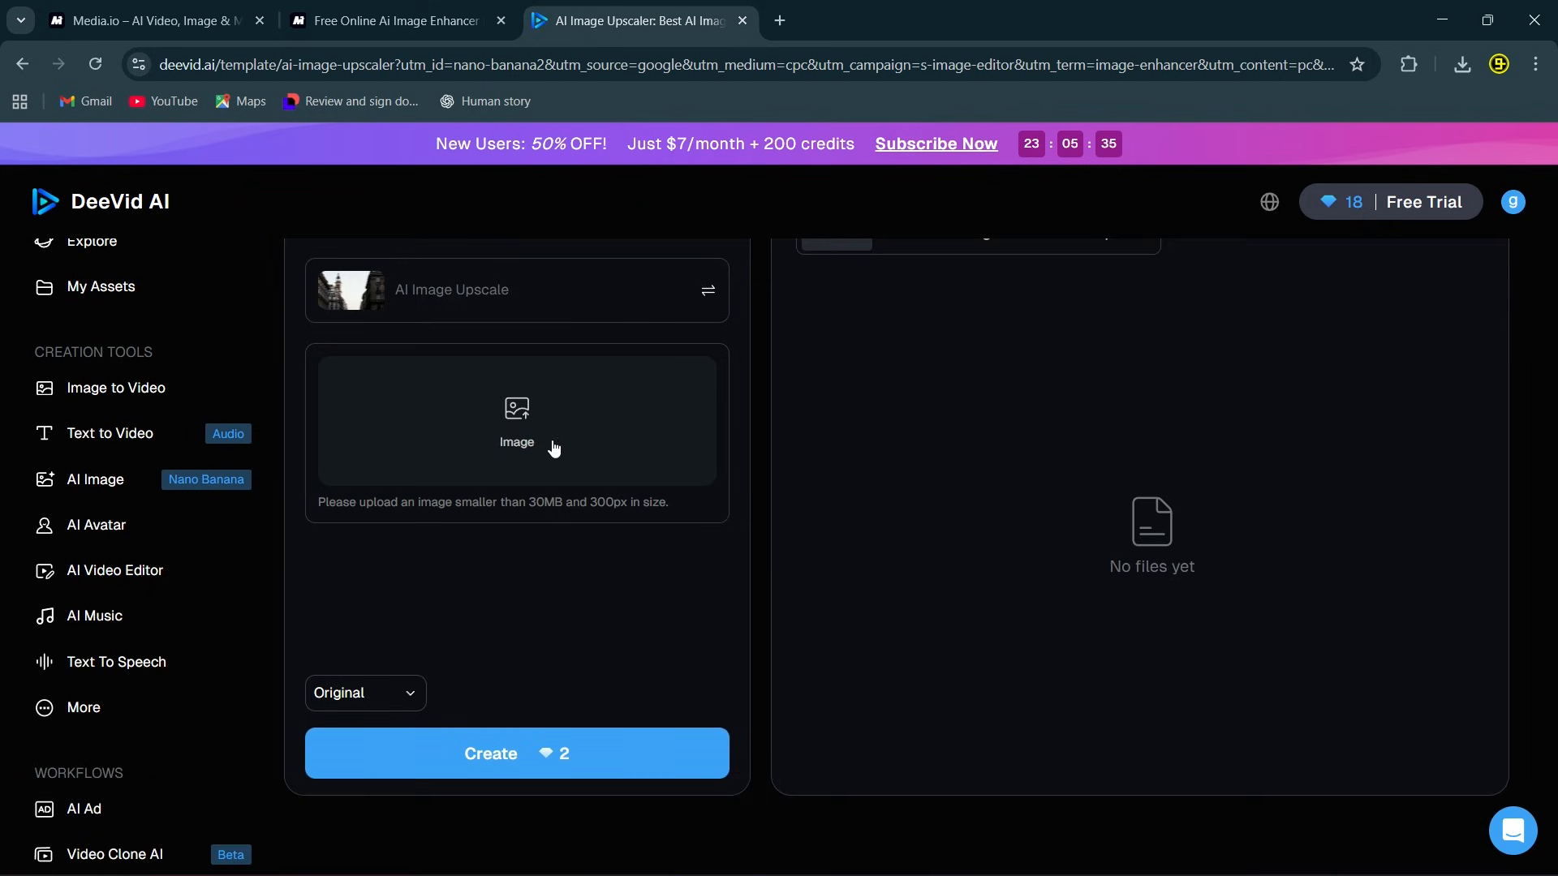
click(516, 422)
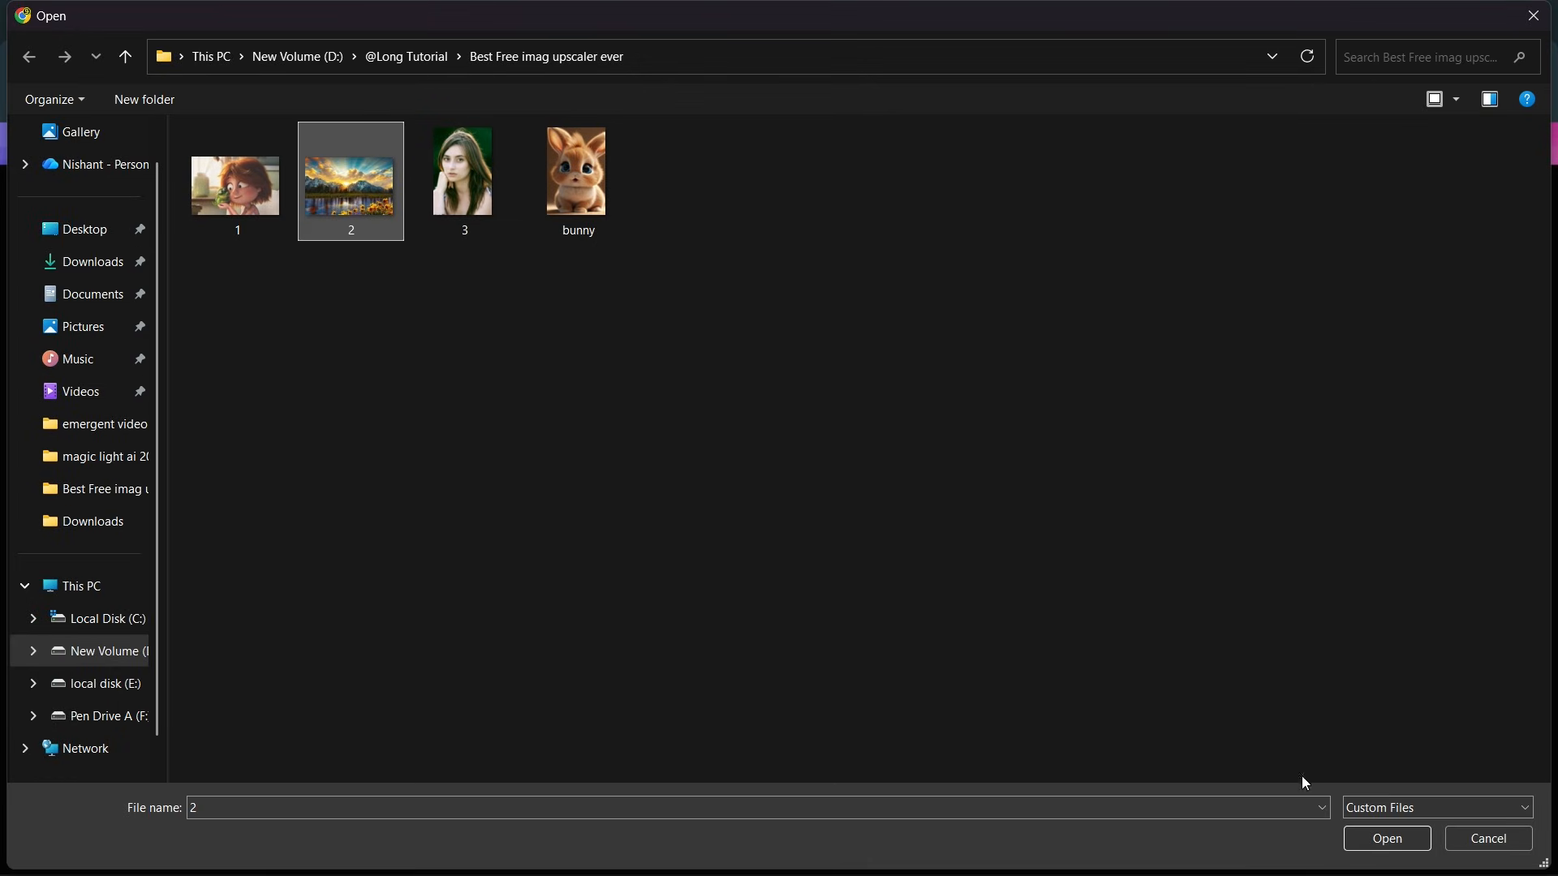
click(1384, 839)
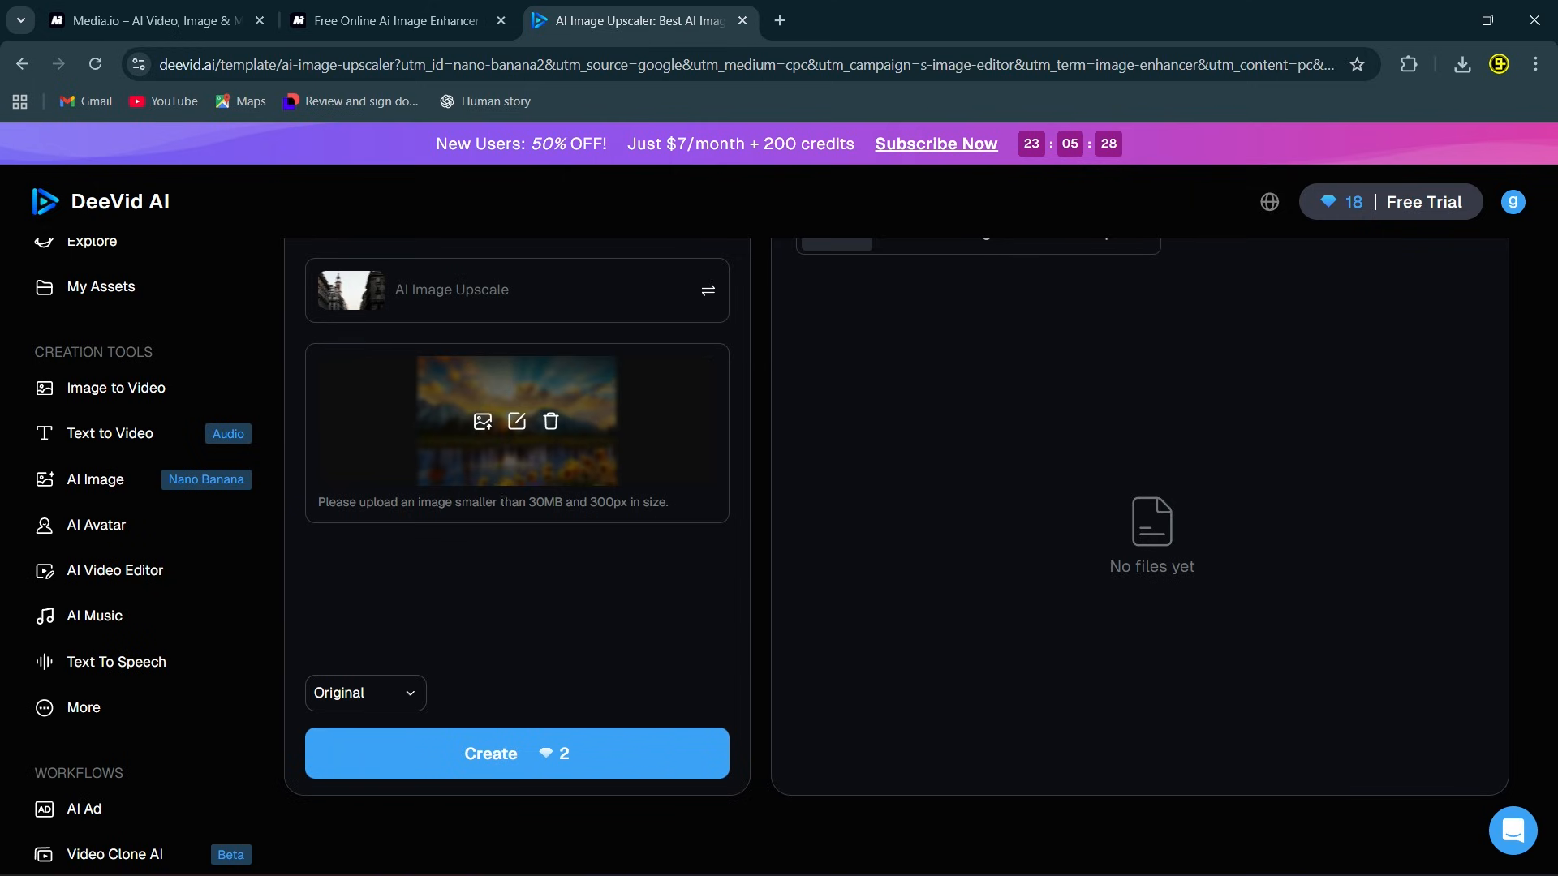
- Create the upscaled landscape, preview it large and slide the before/after comparison across the flowers
click(365, 693)
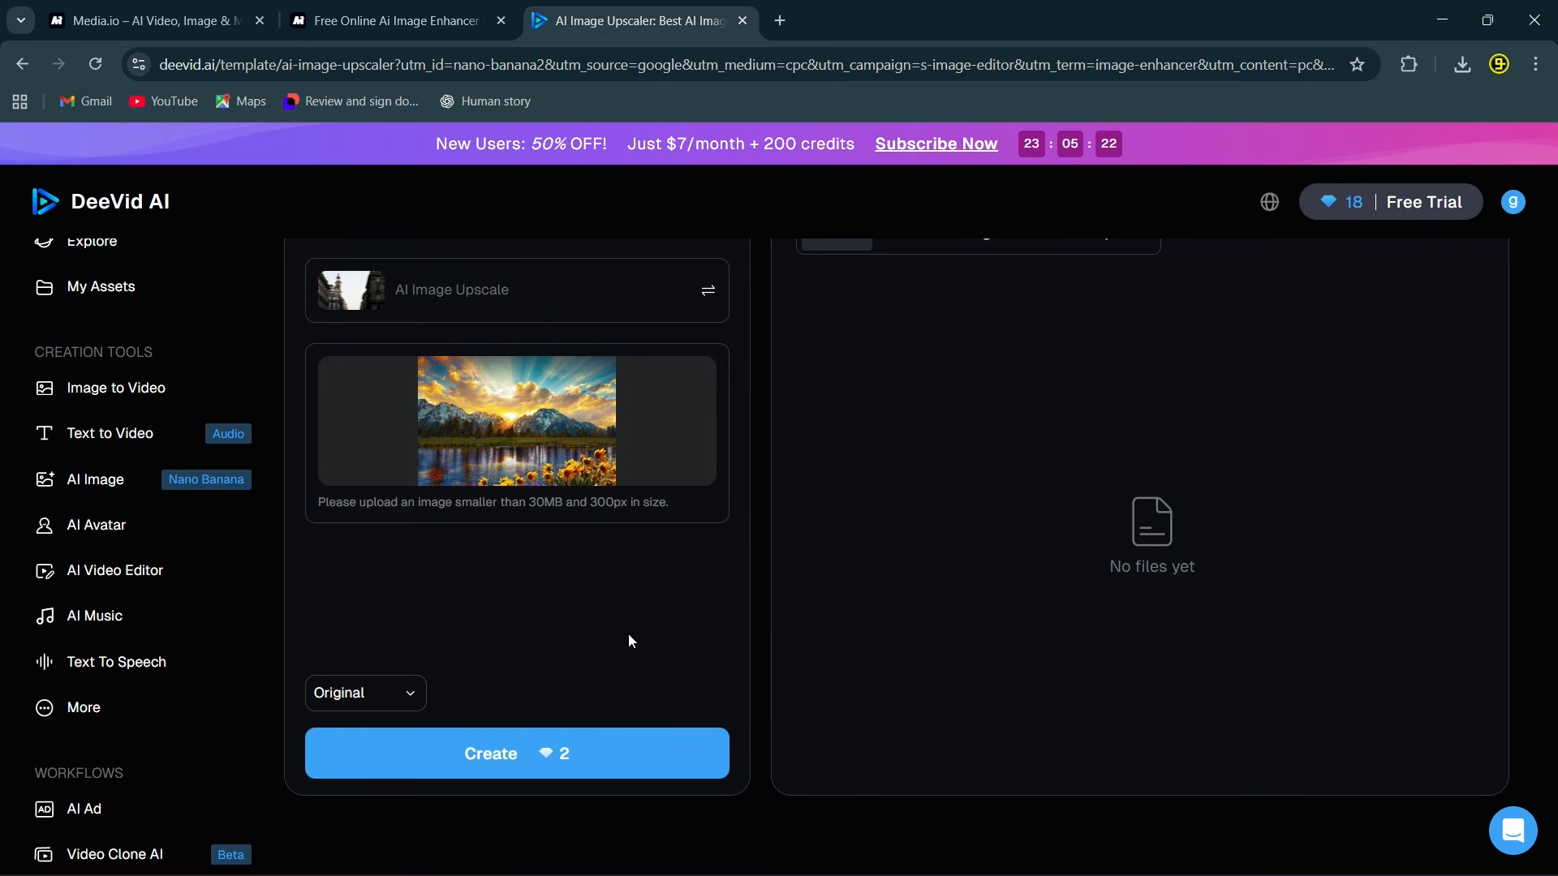
click(516, 753)
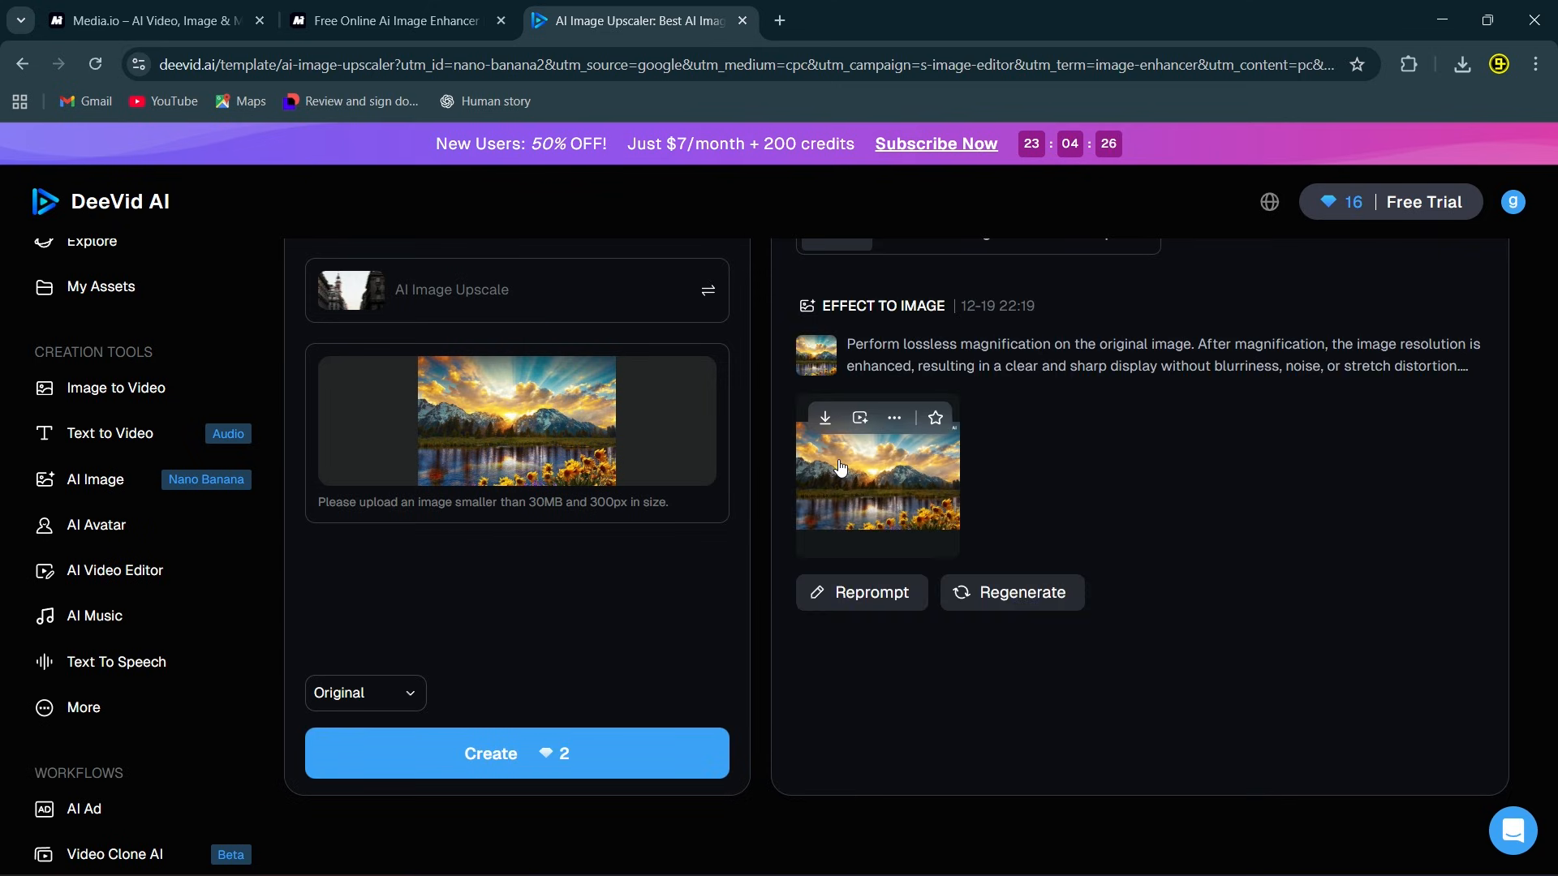
click(876, 477)
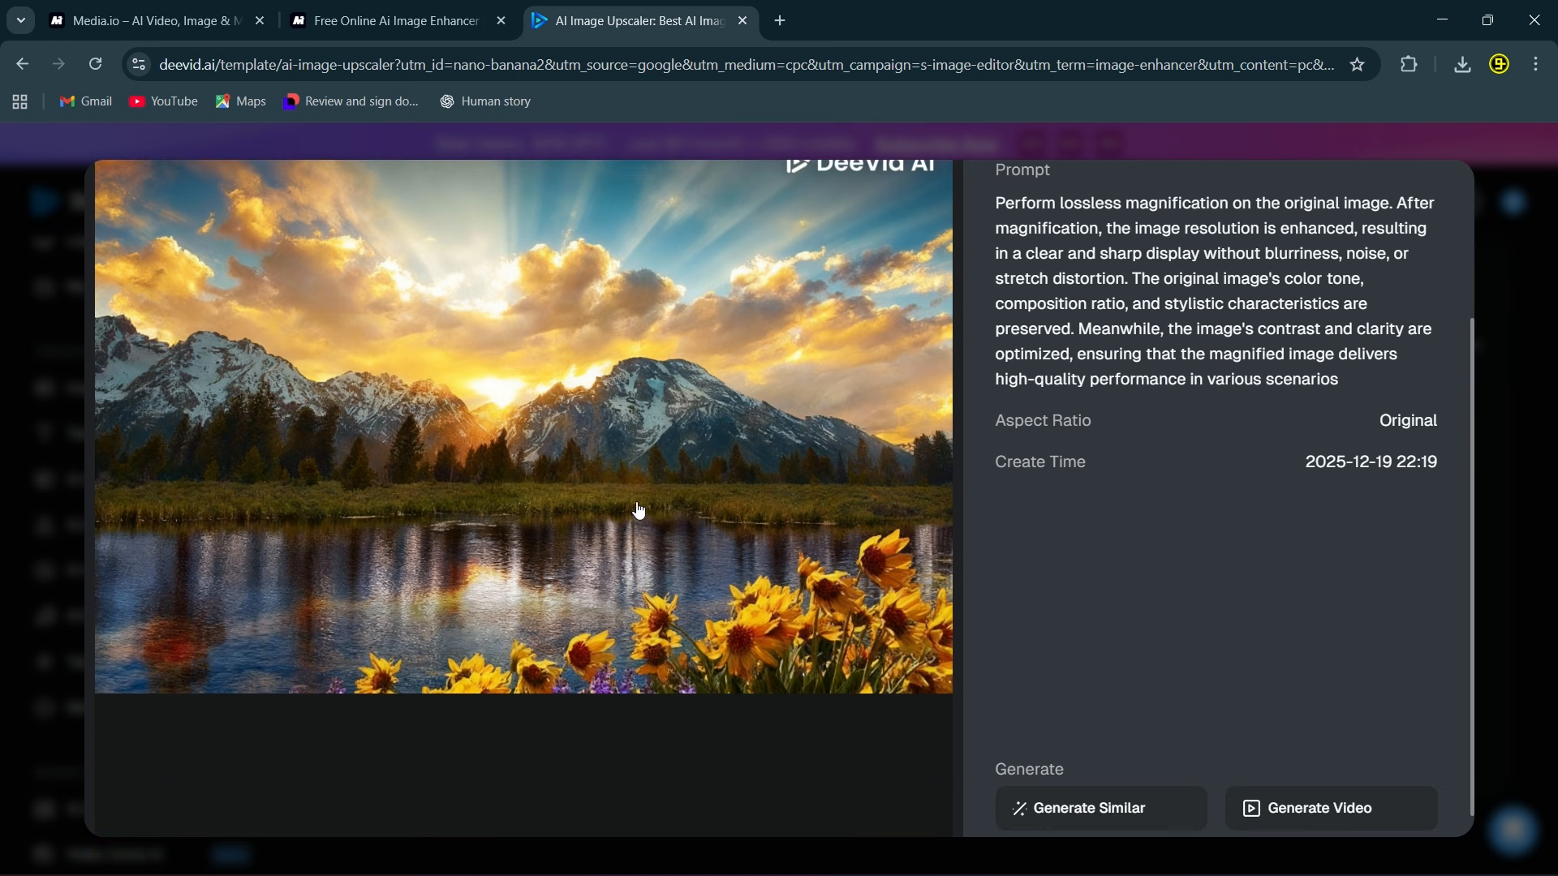
click(521, 430)
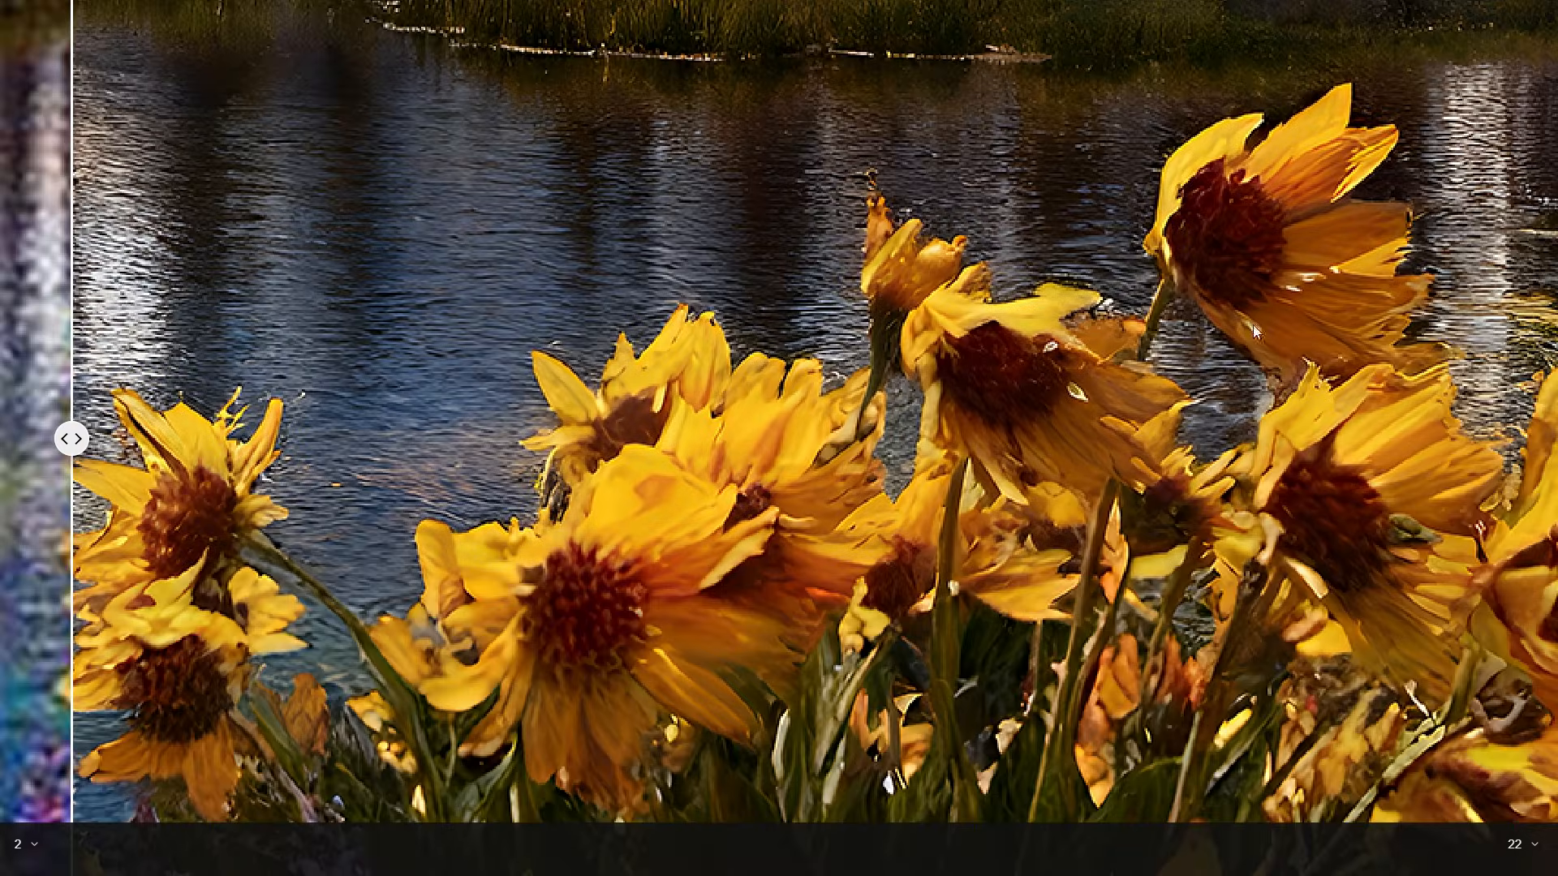
drag(69, 439, 1210, 438)
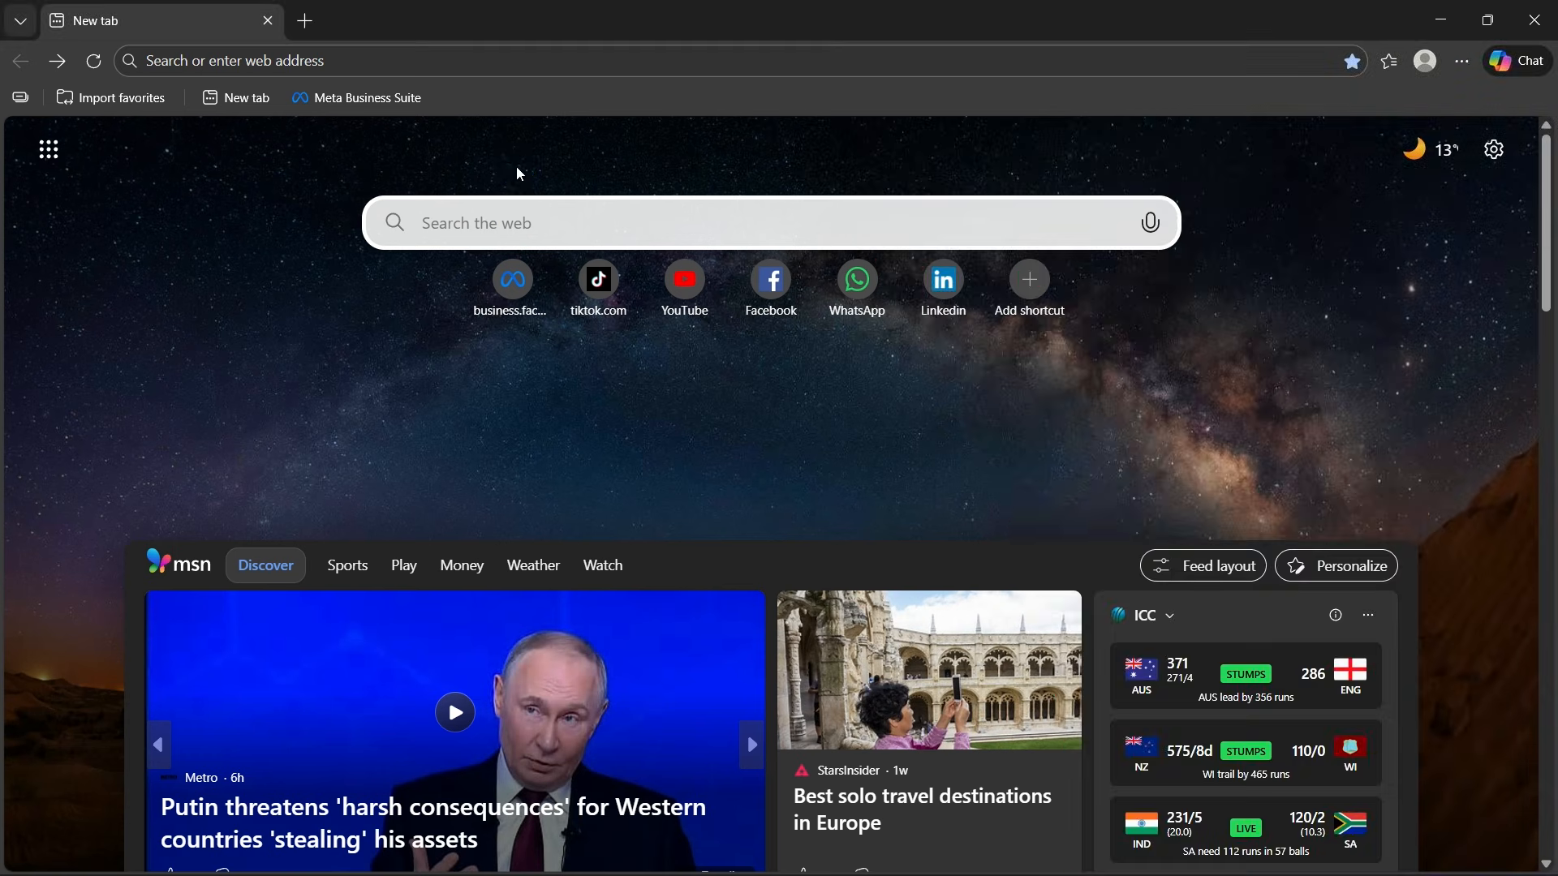
- Navigate to aiupscaler.org from the address/search box
text(aiupscaler.org)
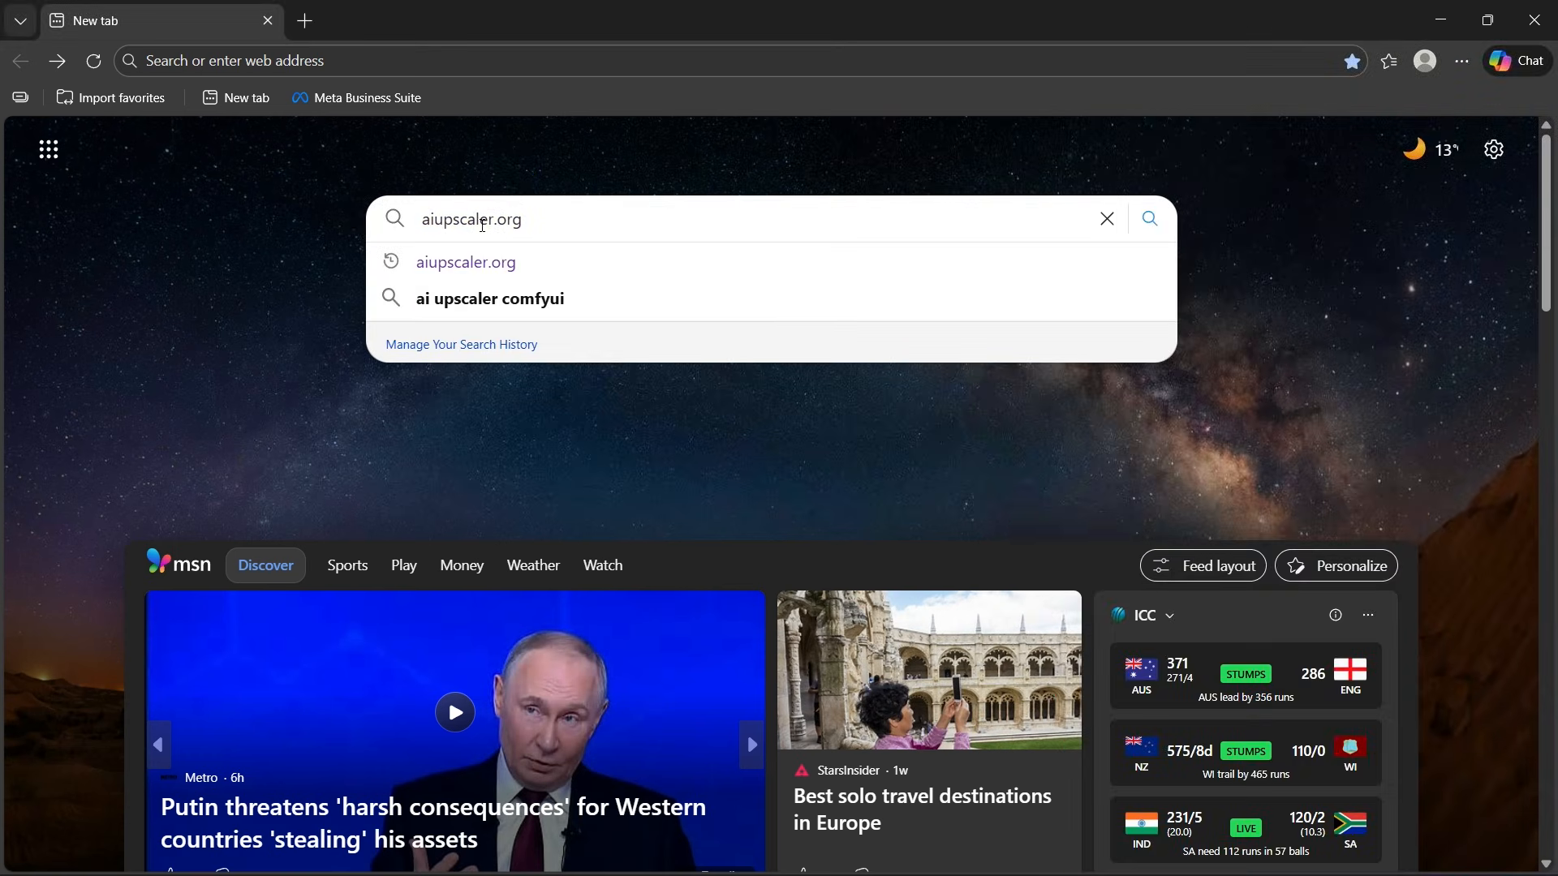
key(Enter)
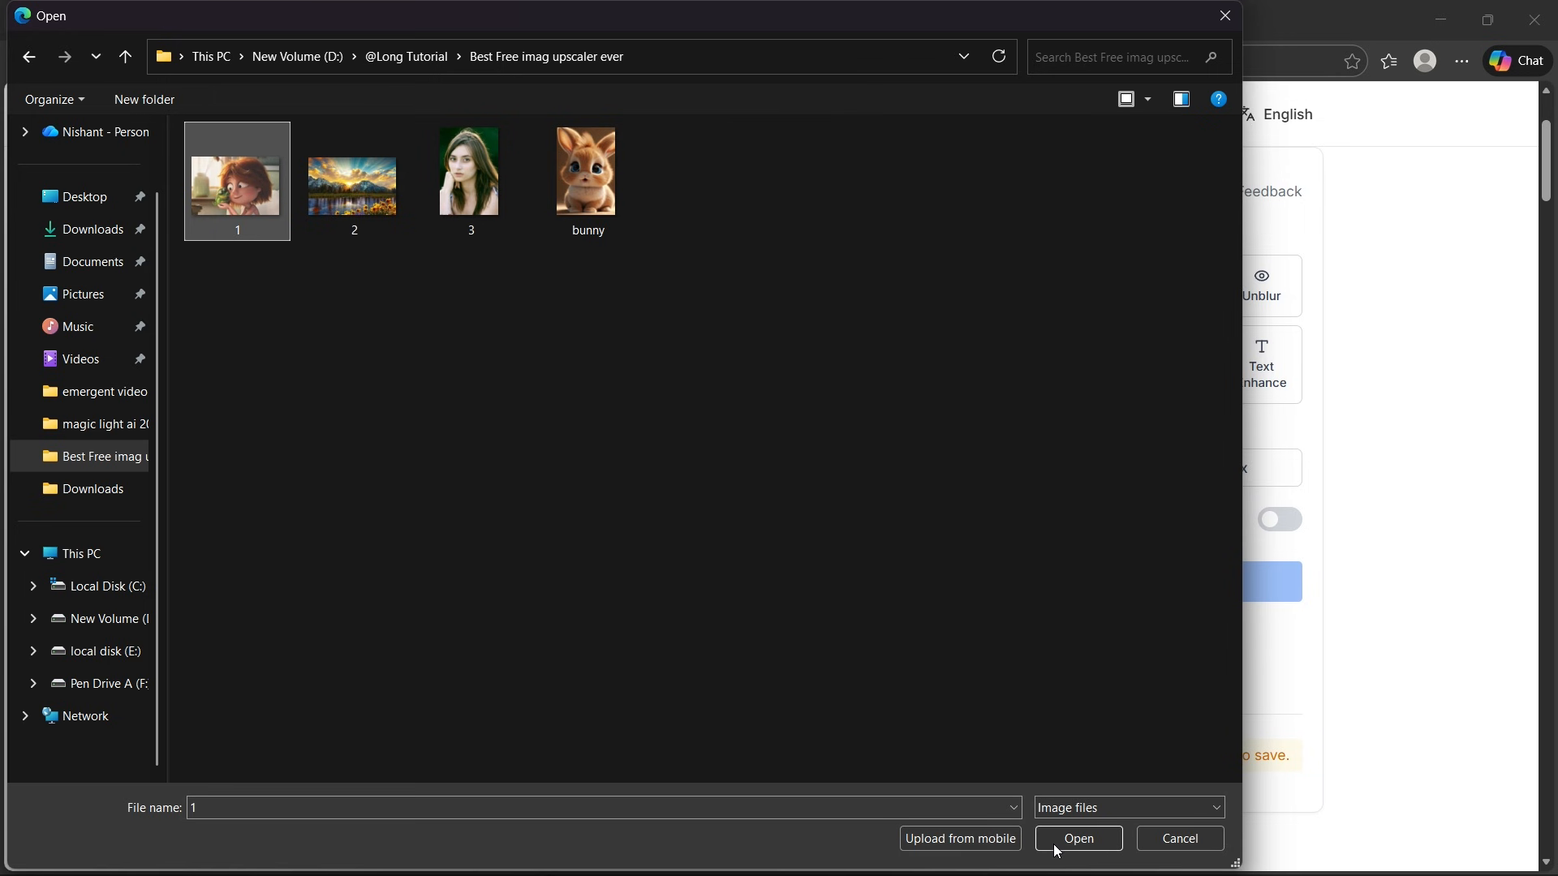
- Upload cartoon '1.jpg', generate with Process Type Enhance (4 credits) and slide to compare hair detail
click(1078, 839)
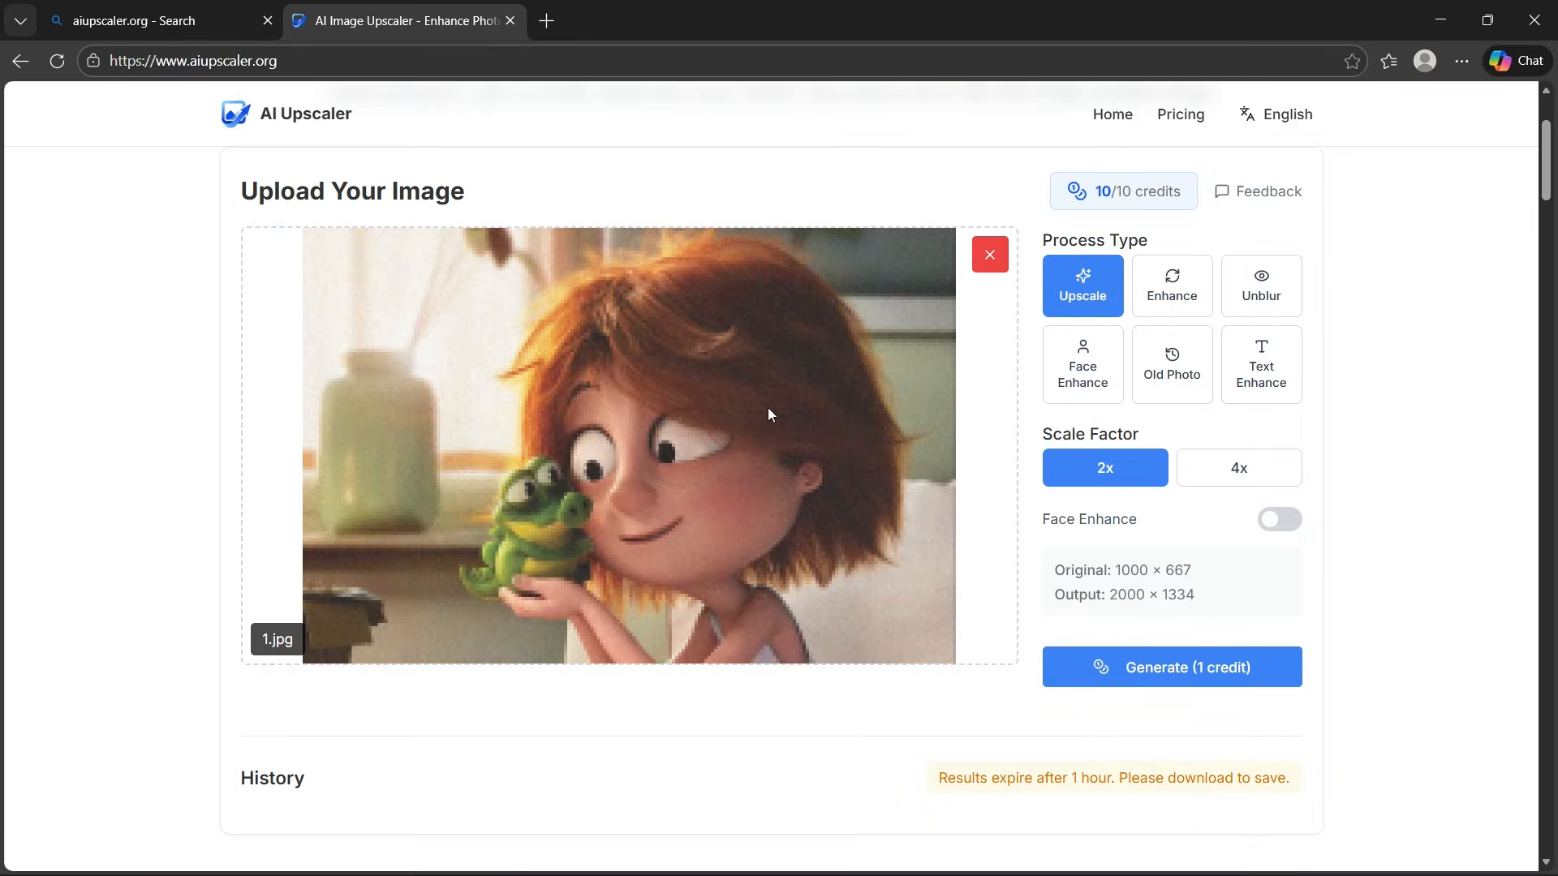
mouse_move(1179, 331)
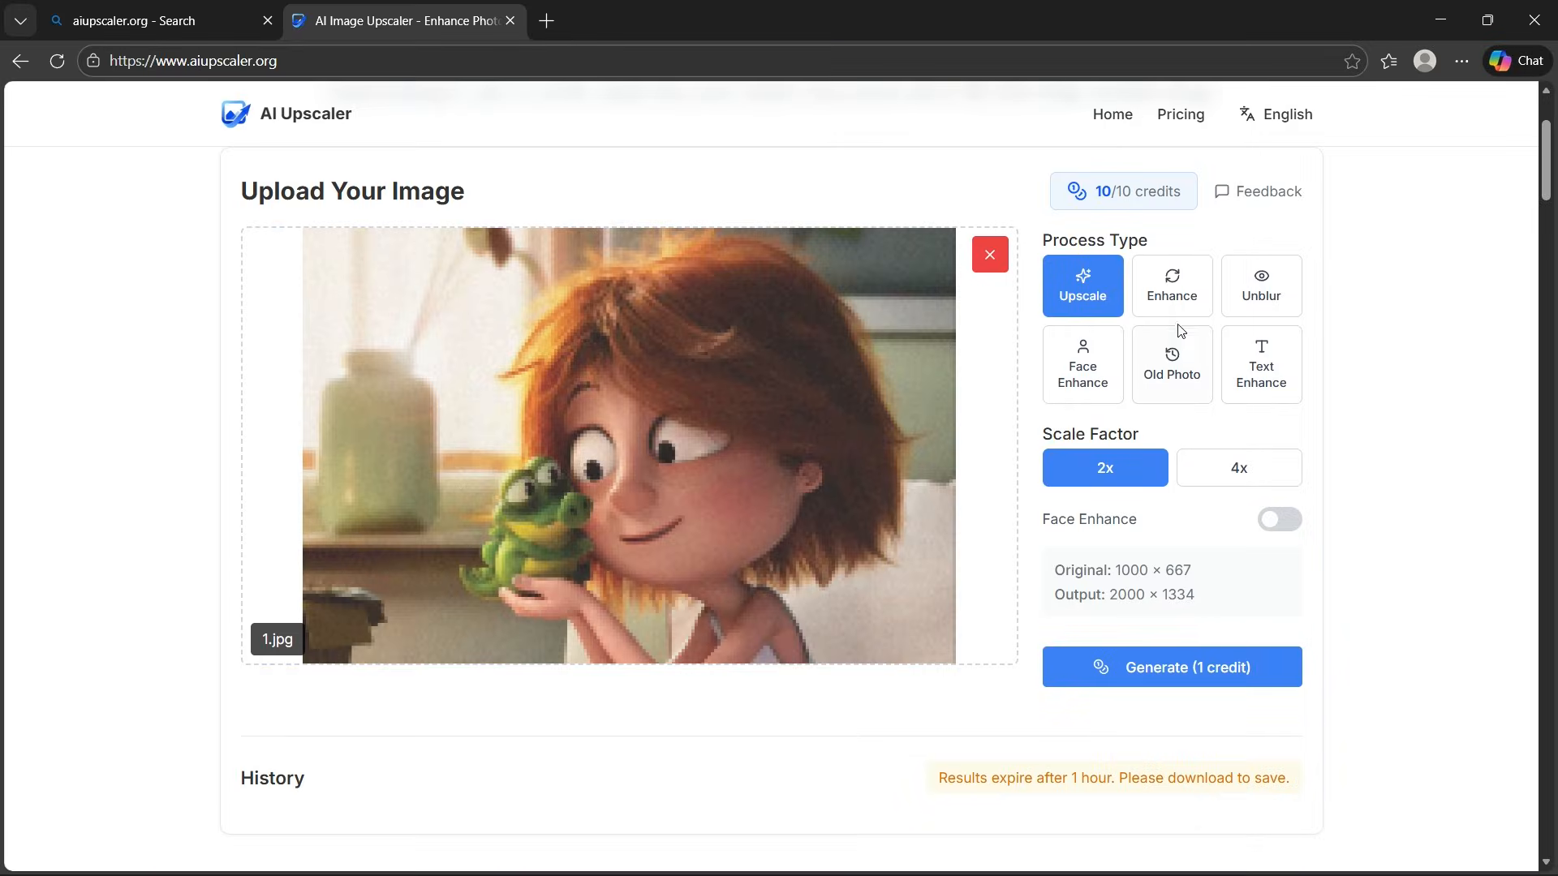
click(1170, 286)
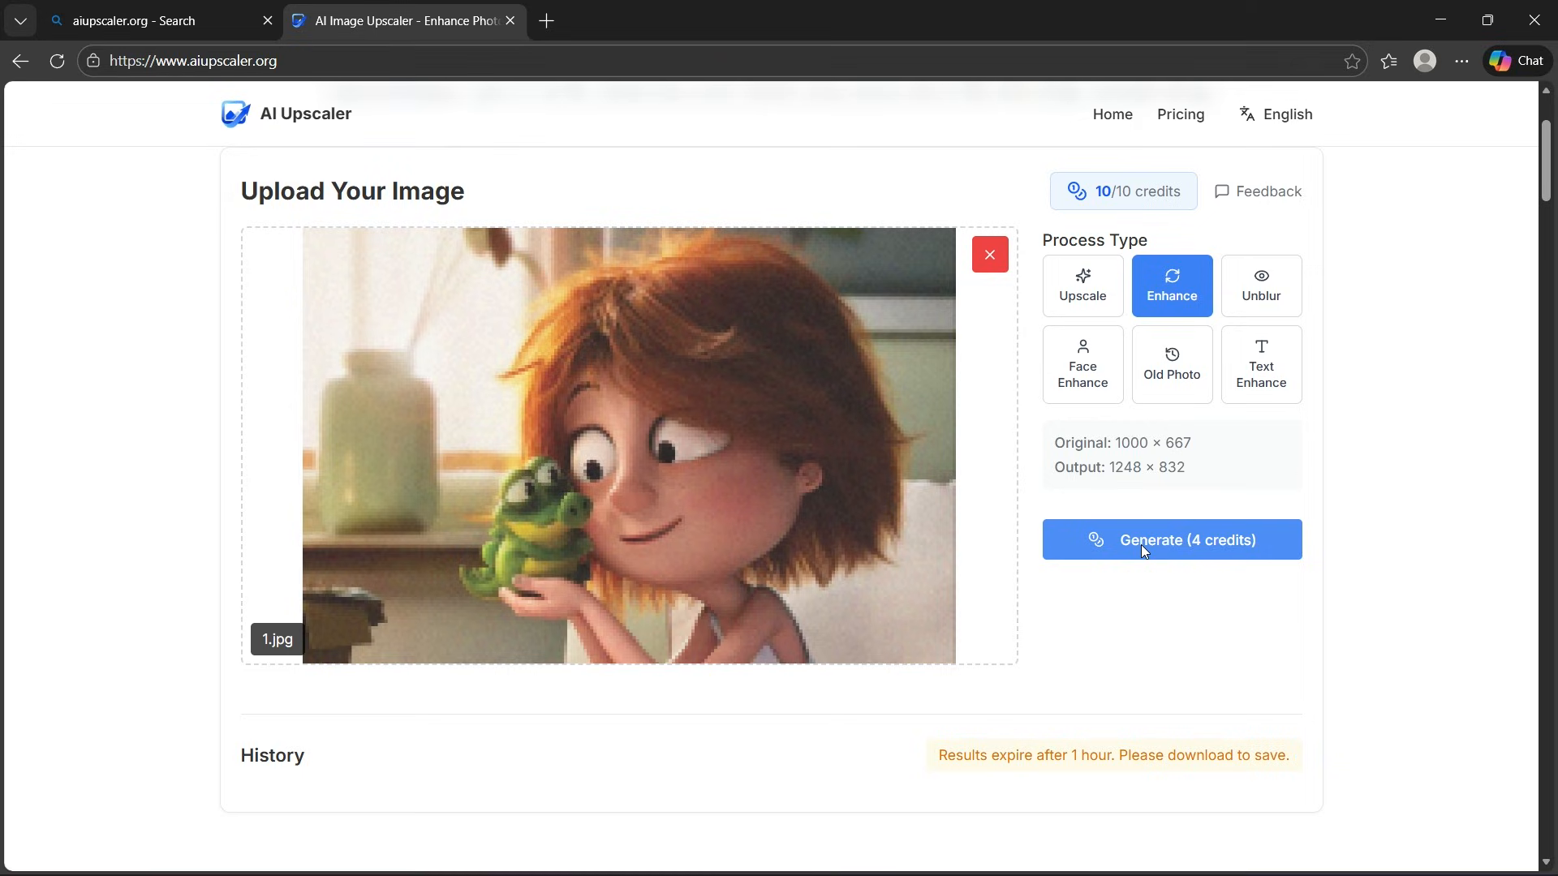
click(1170, 539)
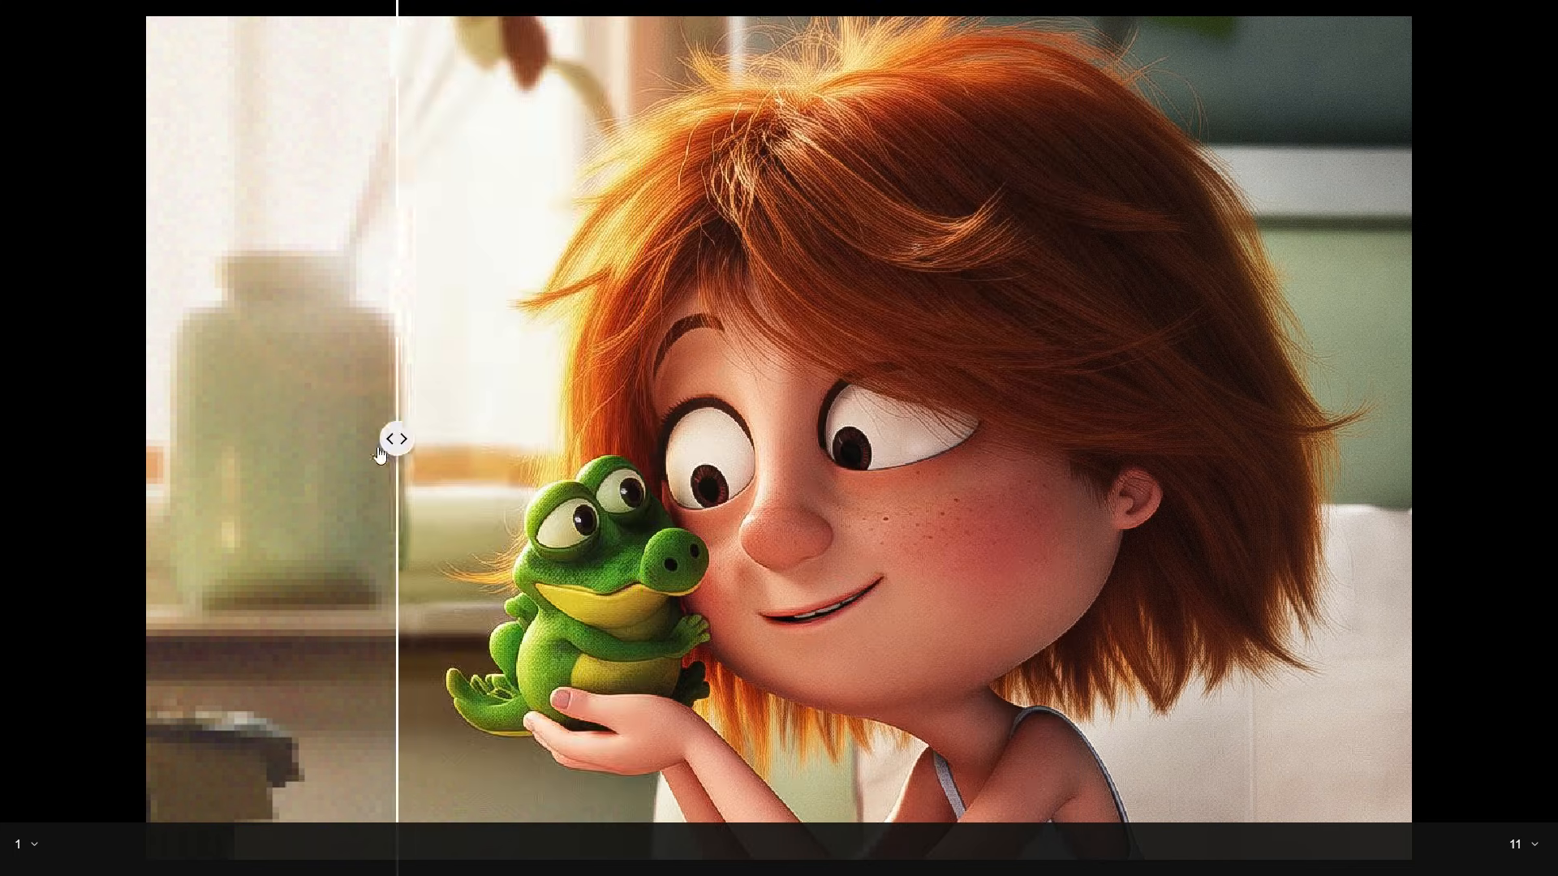
drag(392, 438, 1267, 439)
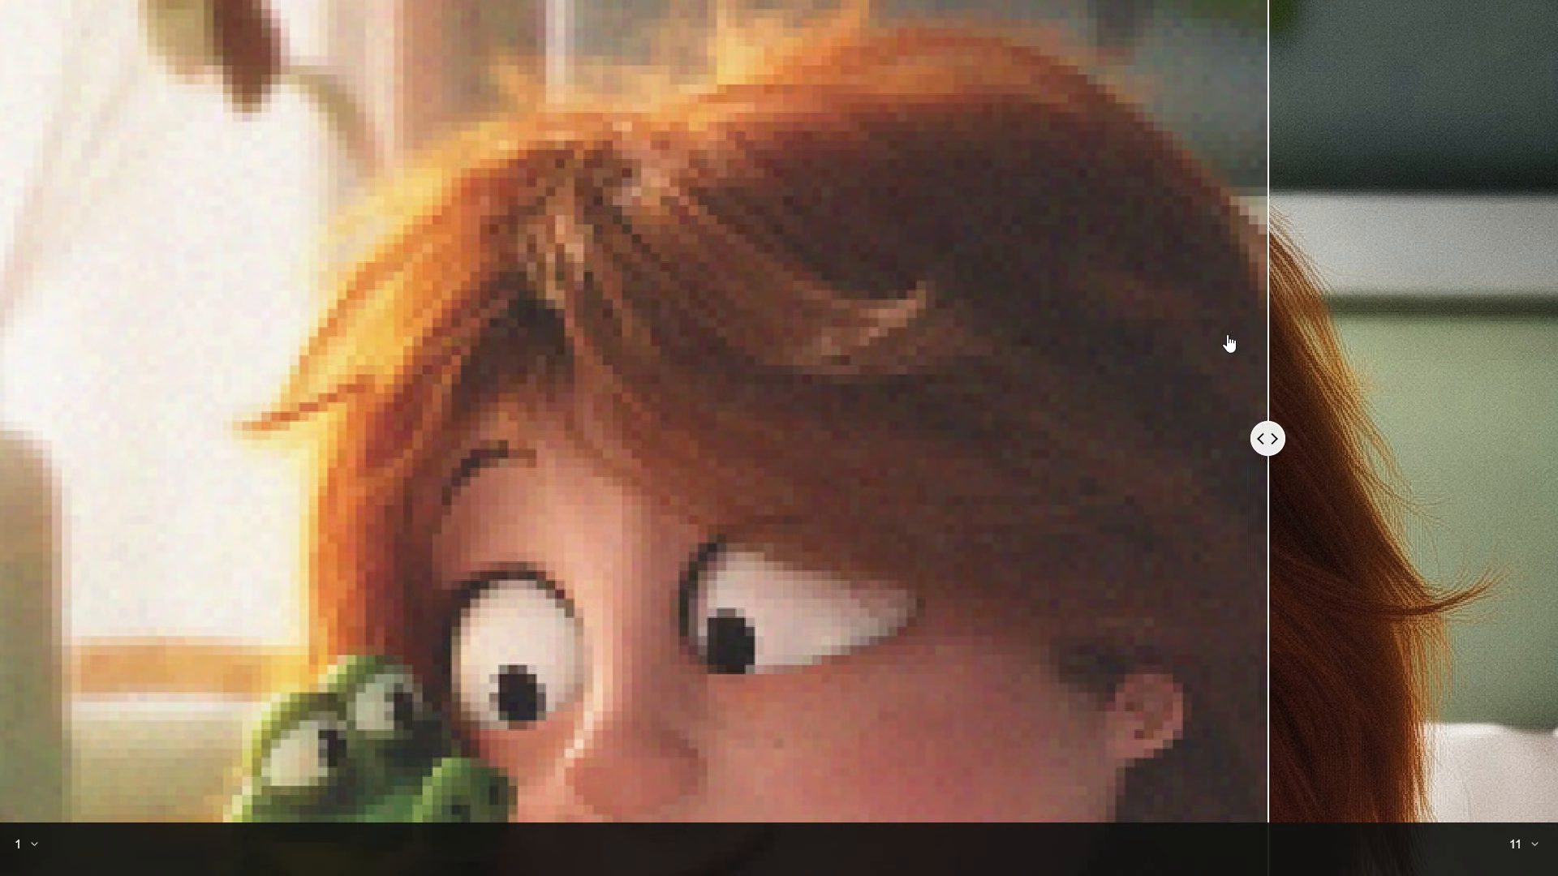